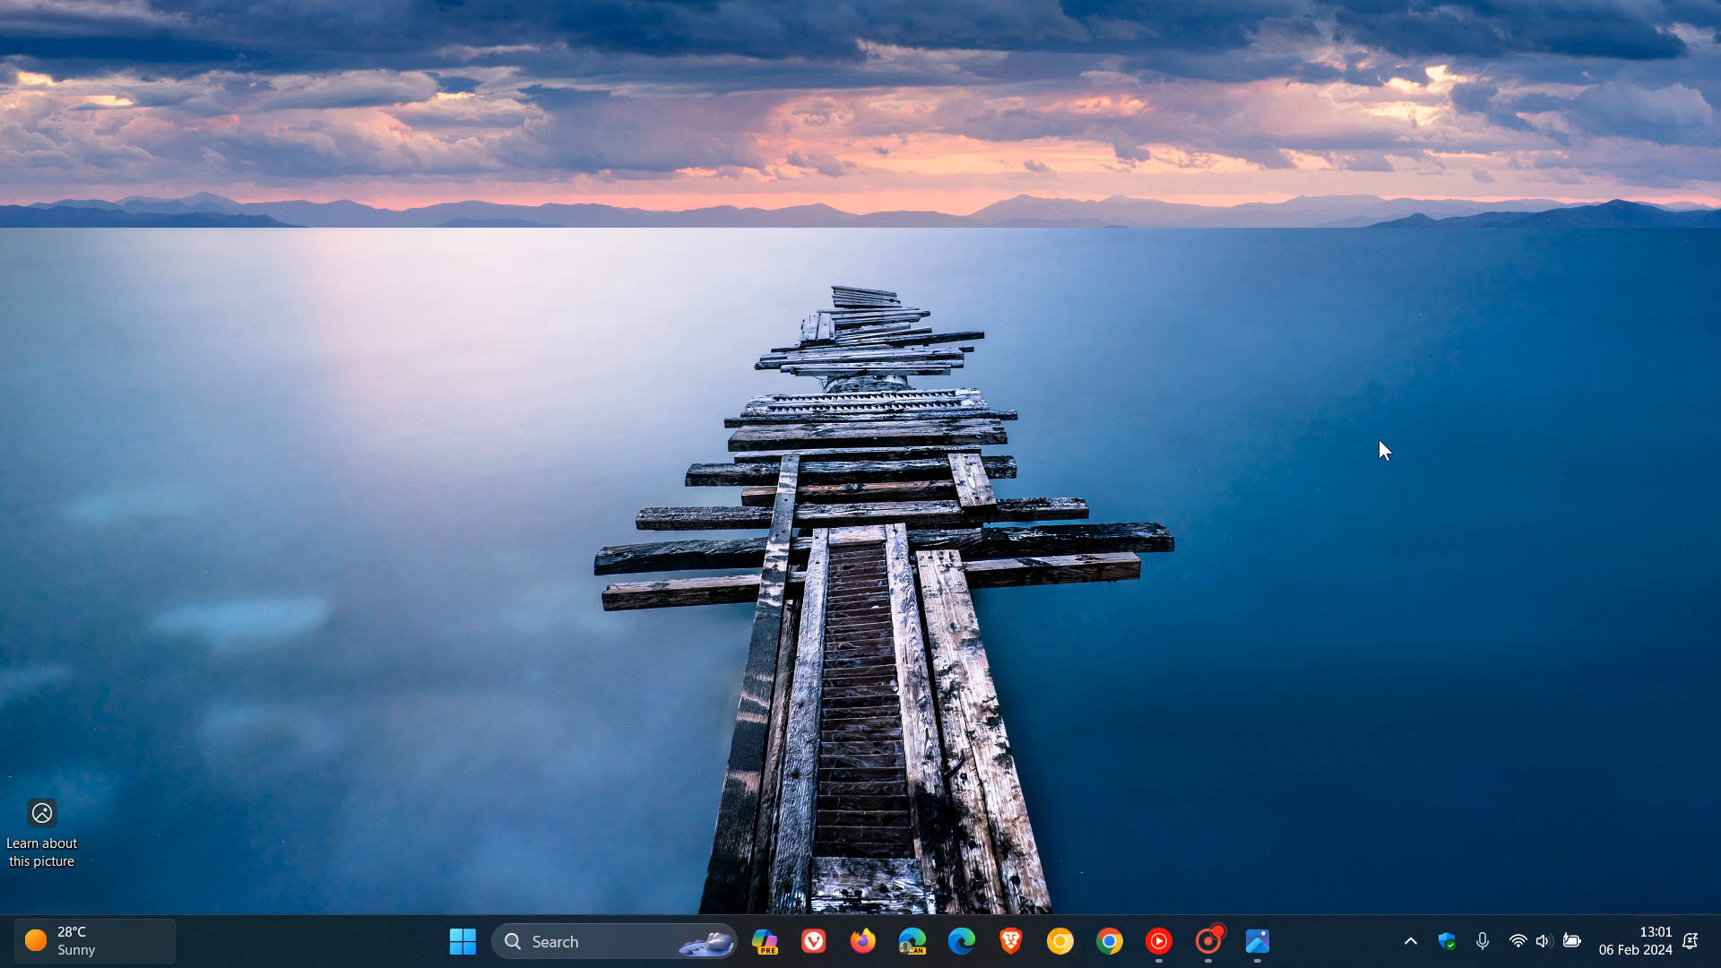
mouse_move(1423, 414)
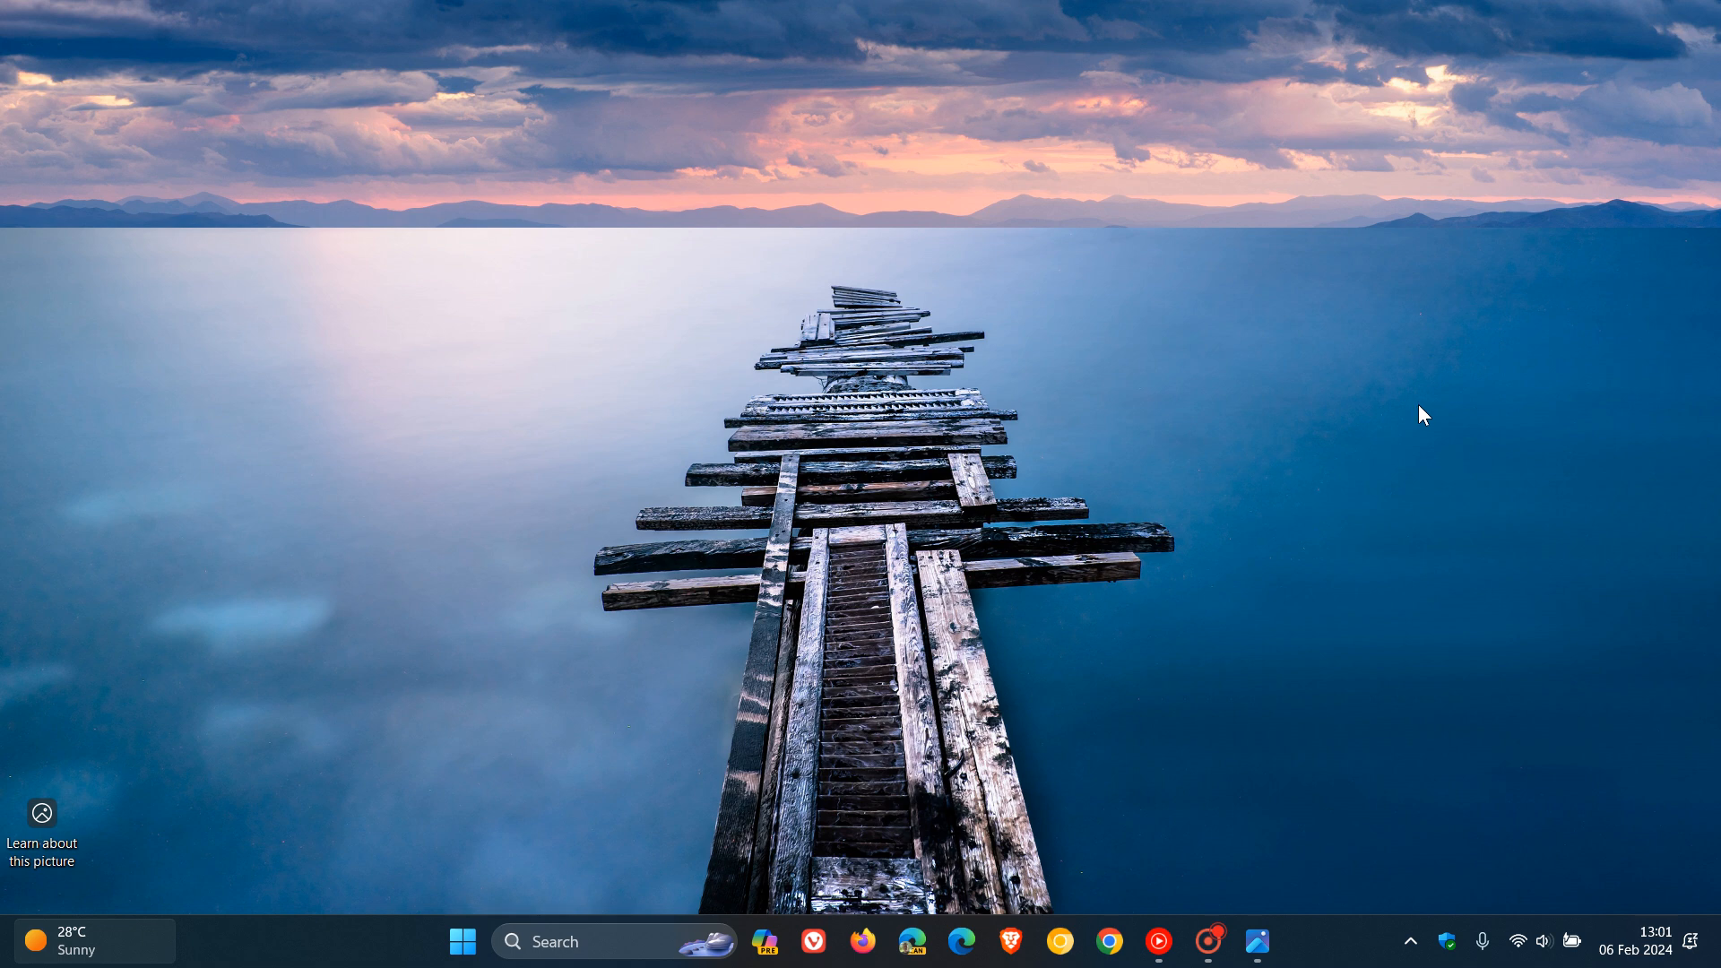
mouse_move(1369, 427)
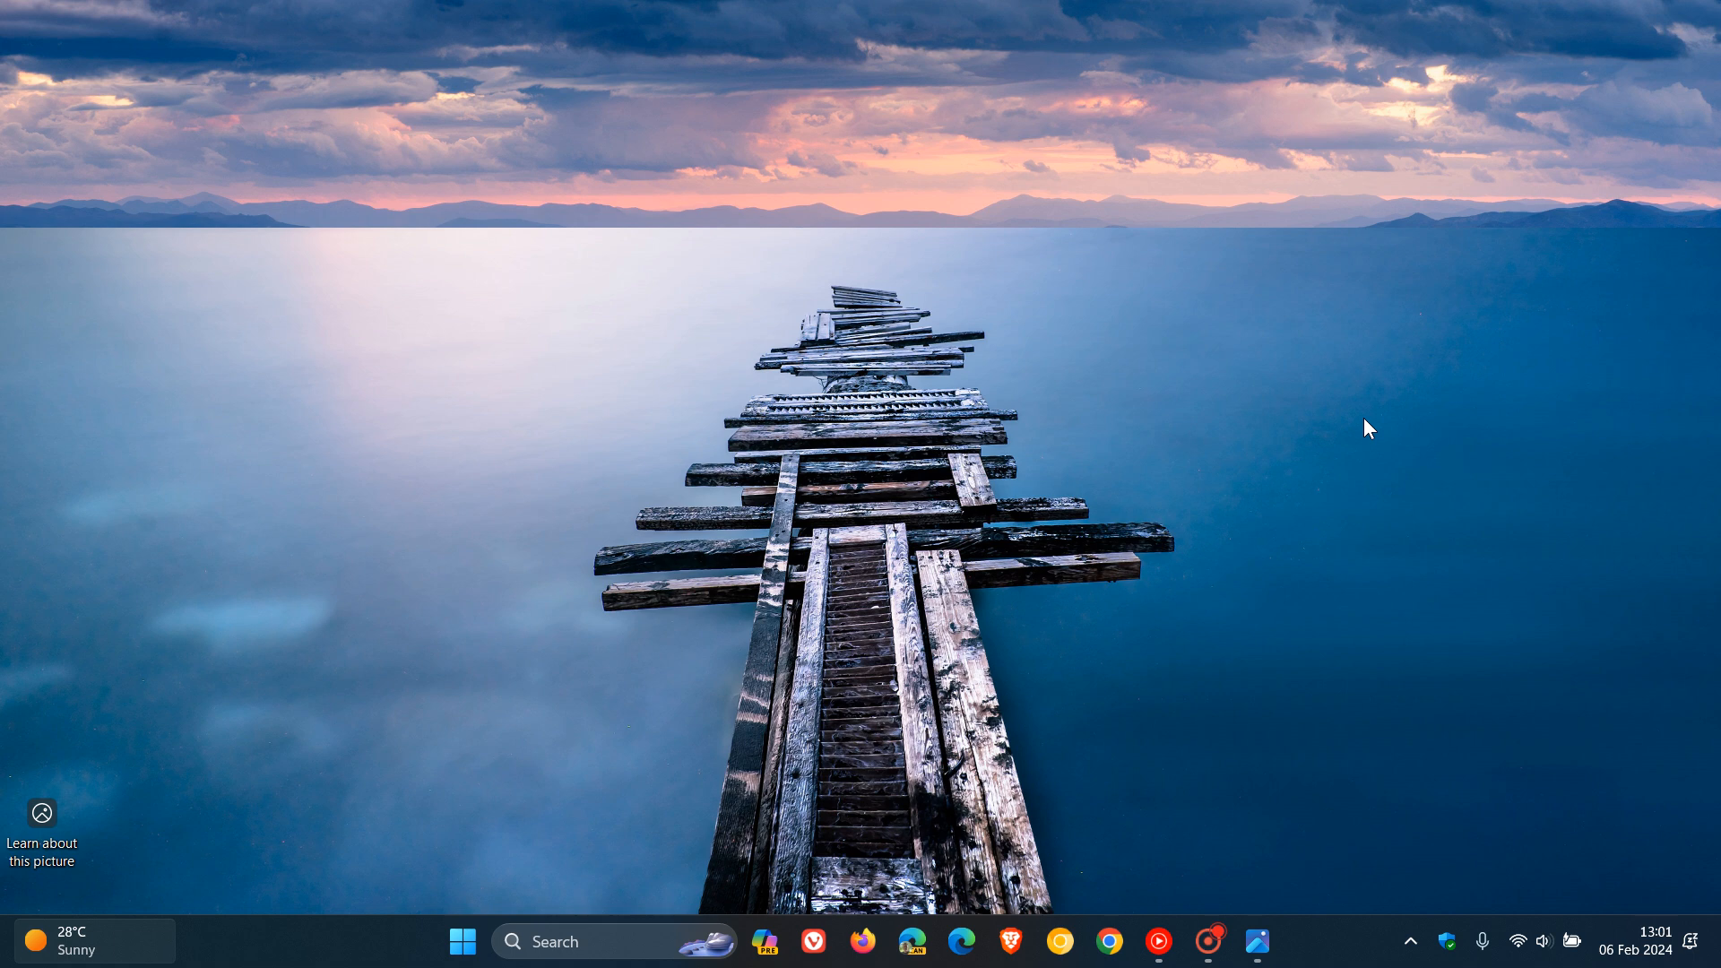
mouse_move(1113, 627)
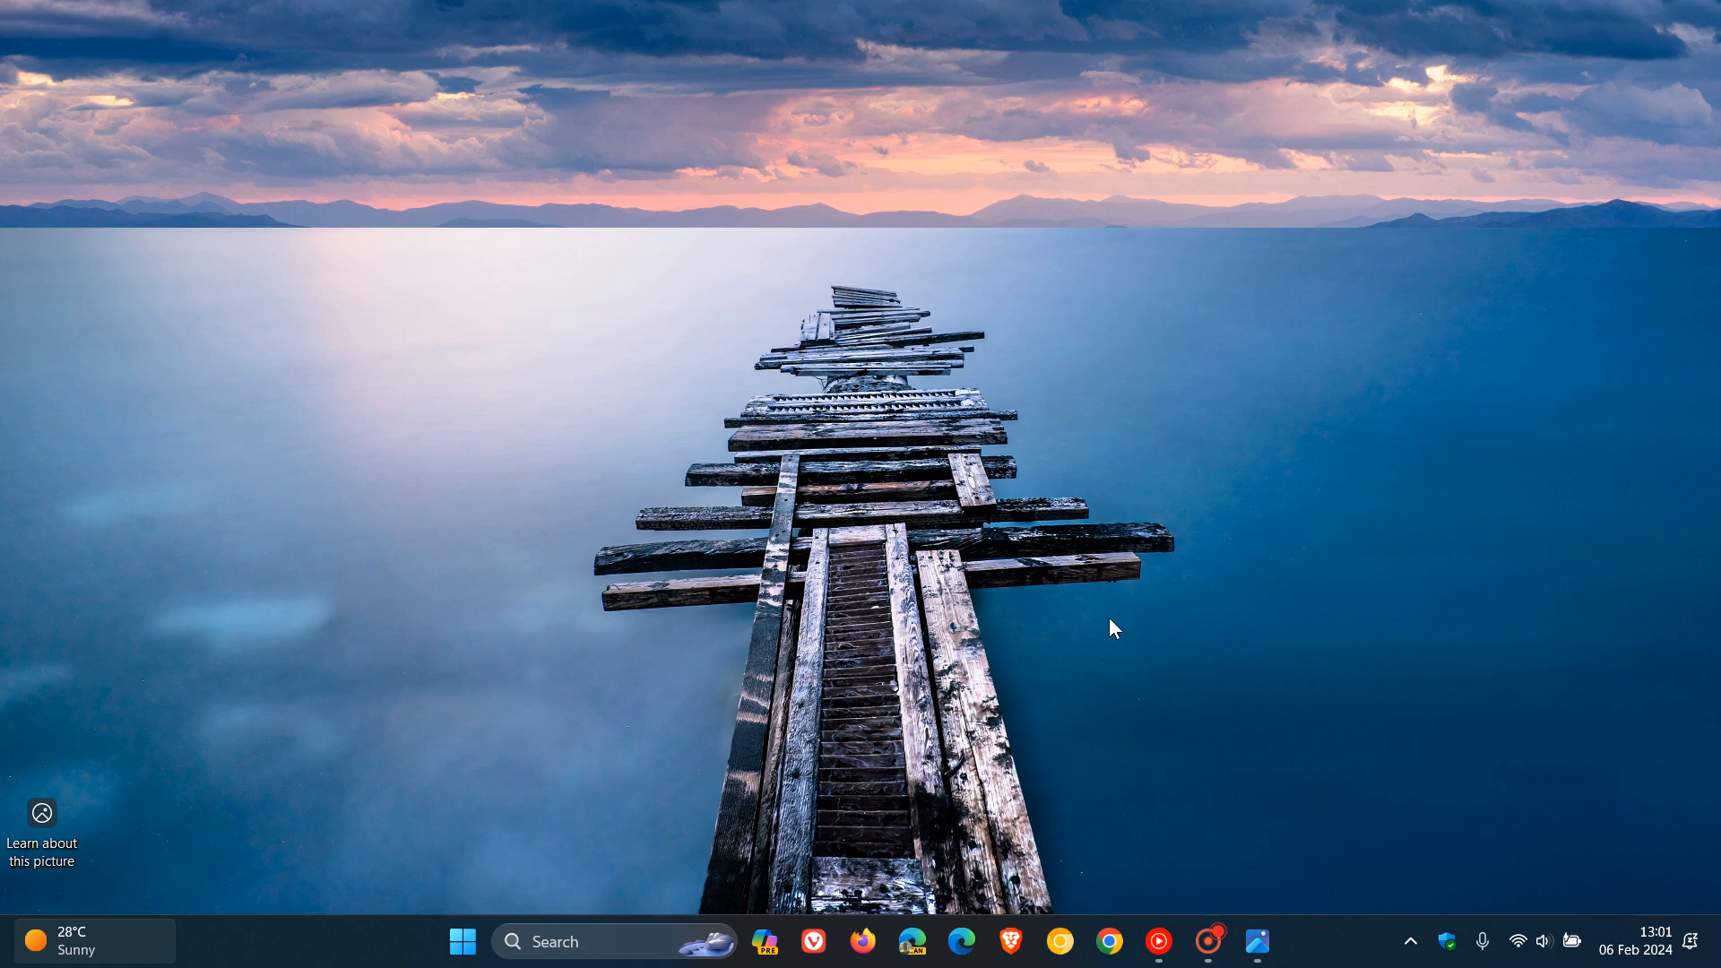
Step: Bring up the Start menu showing pinned apps like Control Panel and Sticky Notes
left_click(462, 941)
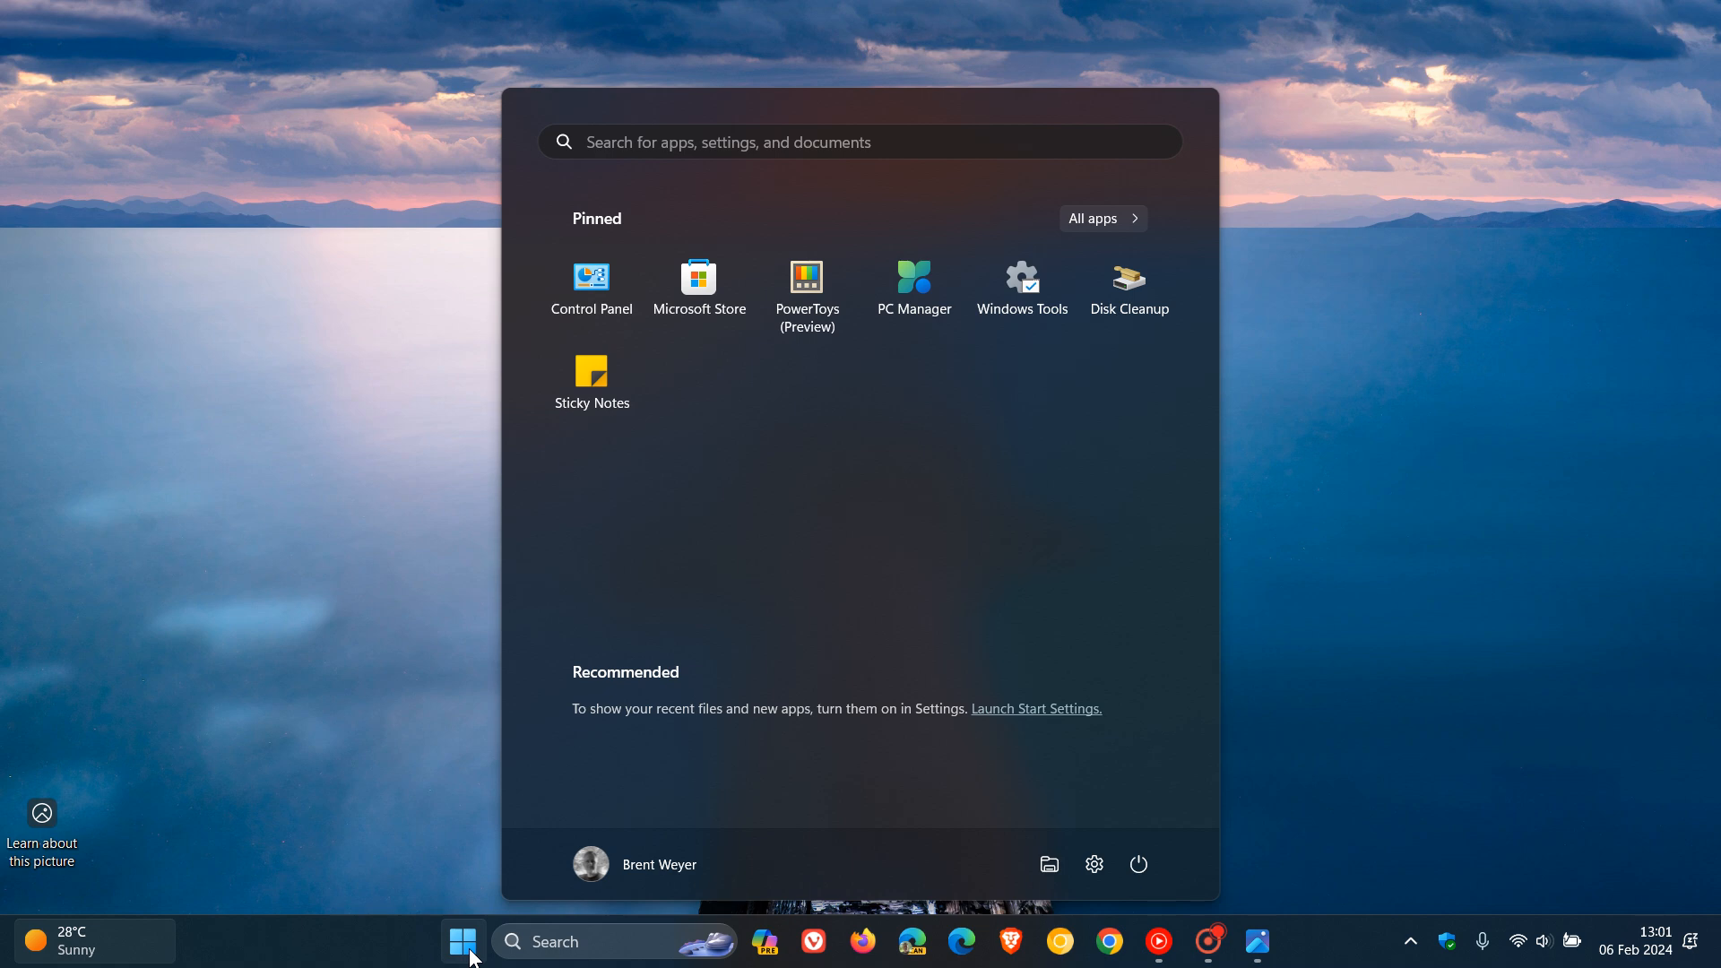
mouse_move(964, 539)
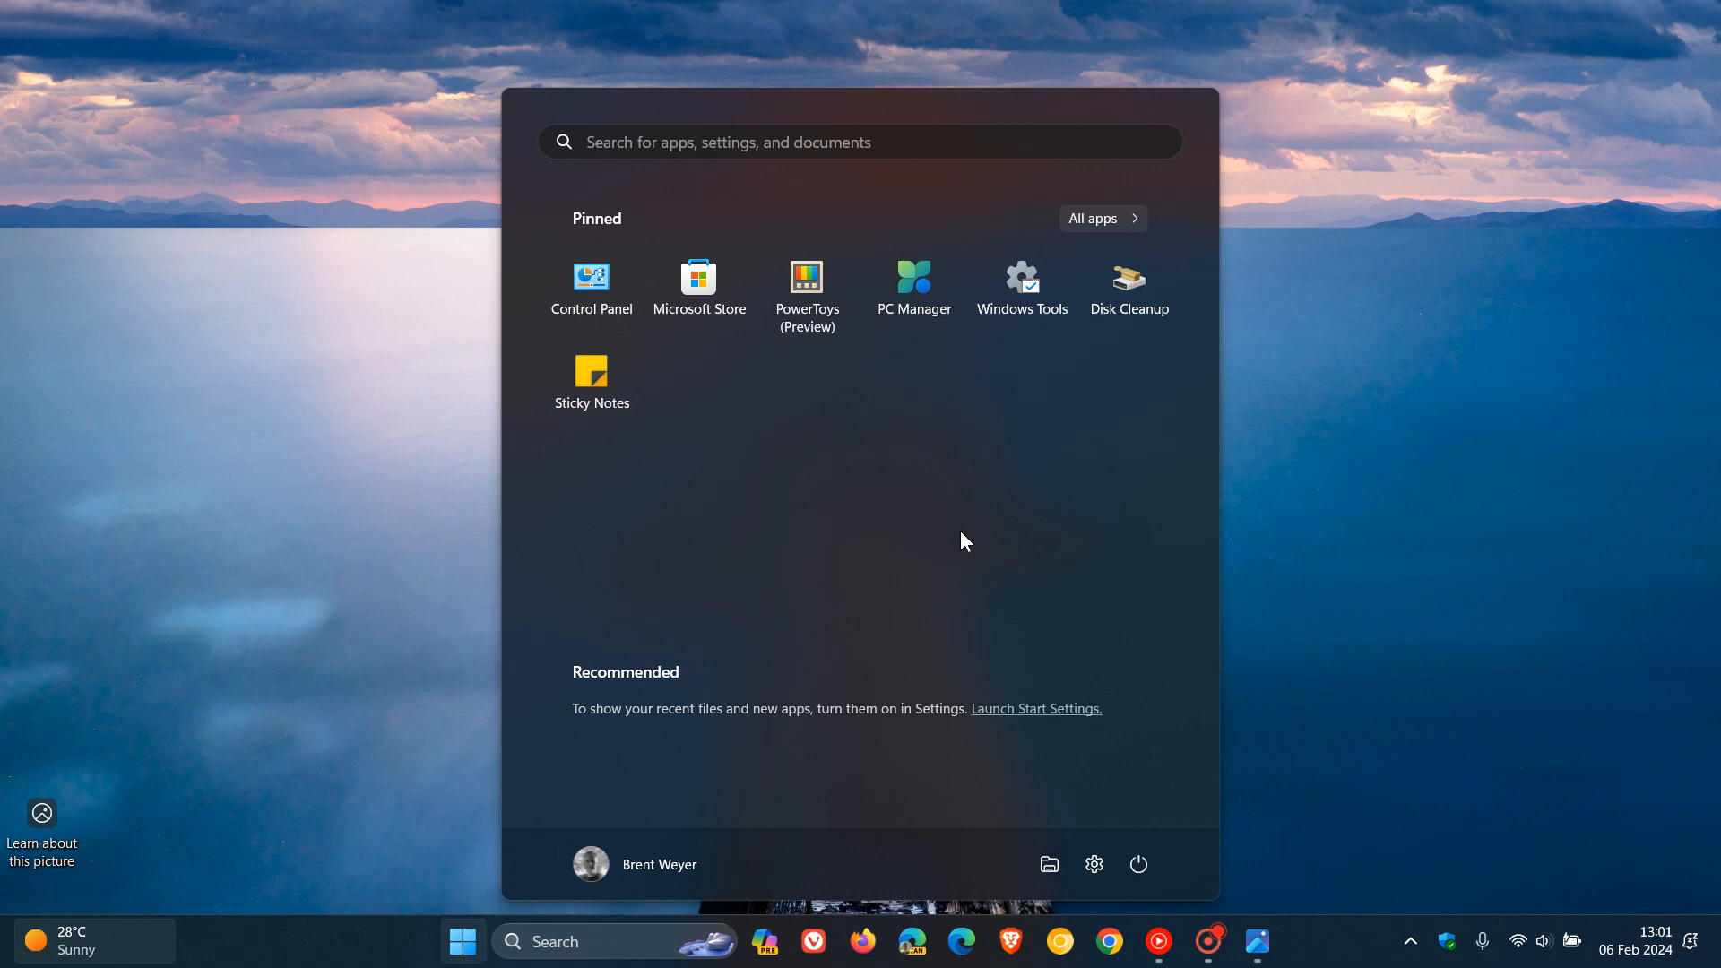
mouse_move(1351, 457)
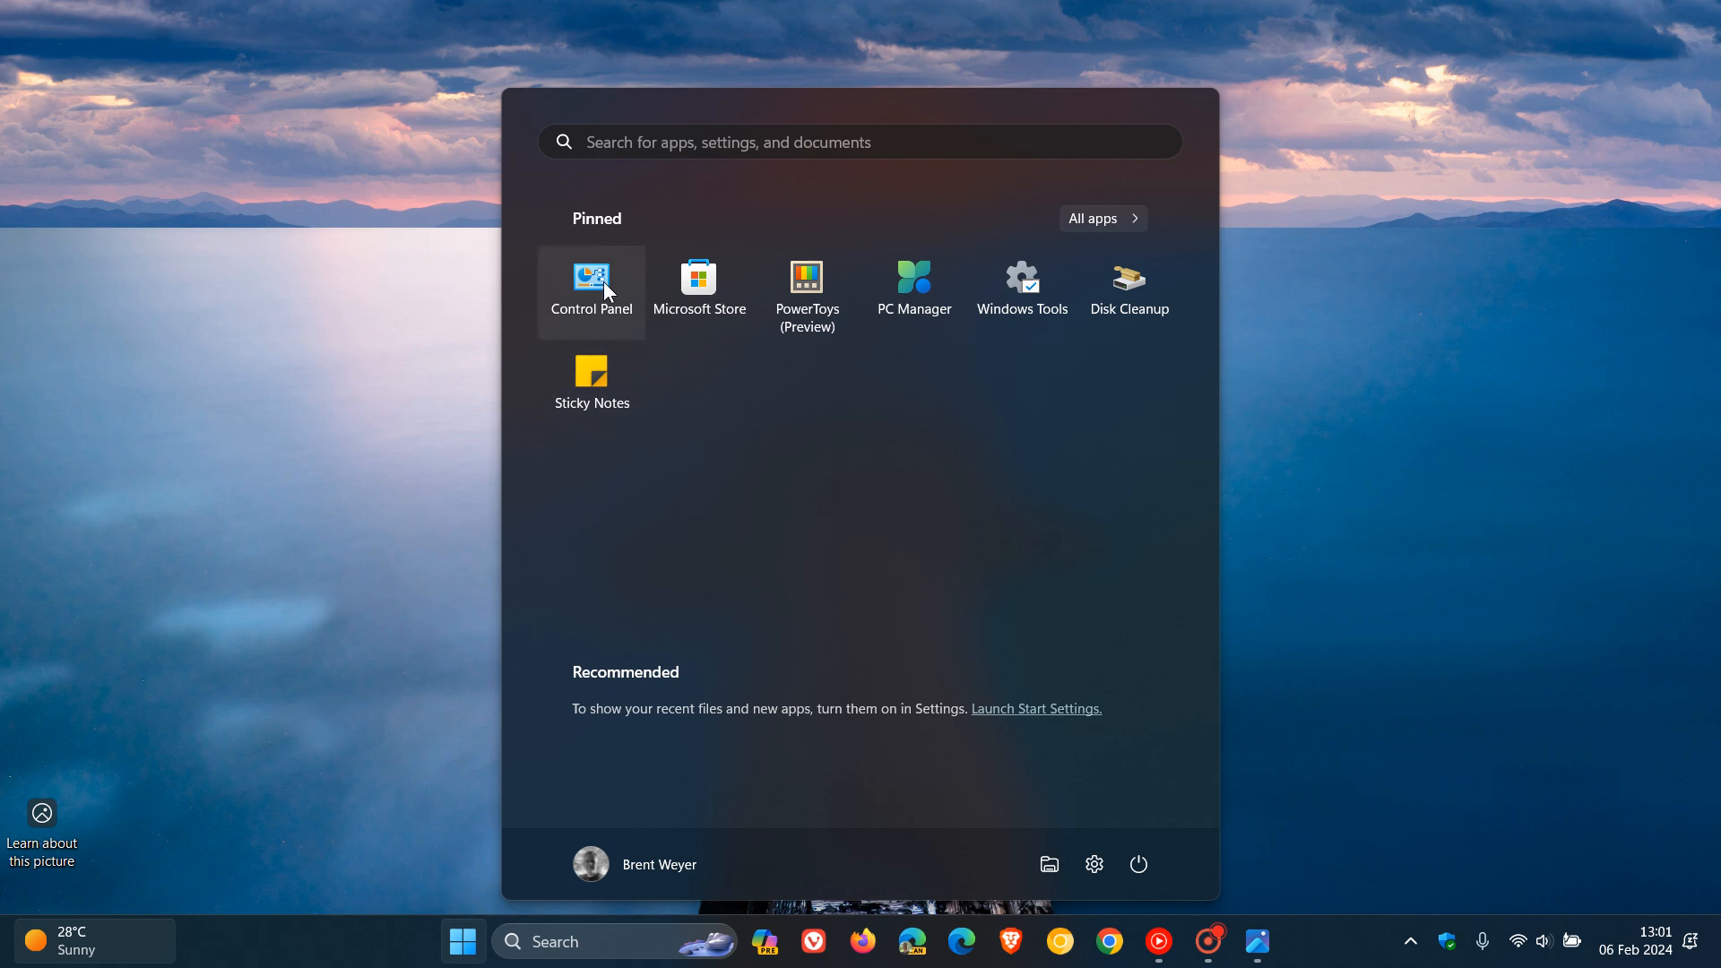
Step: Launch Device Manager from Control Panel, then close it to return to the full item list
left_click(590, 283)
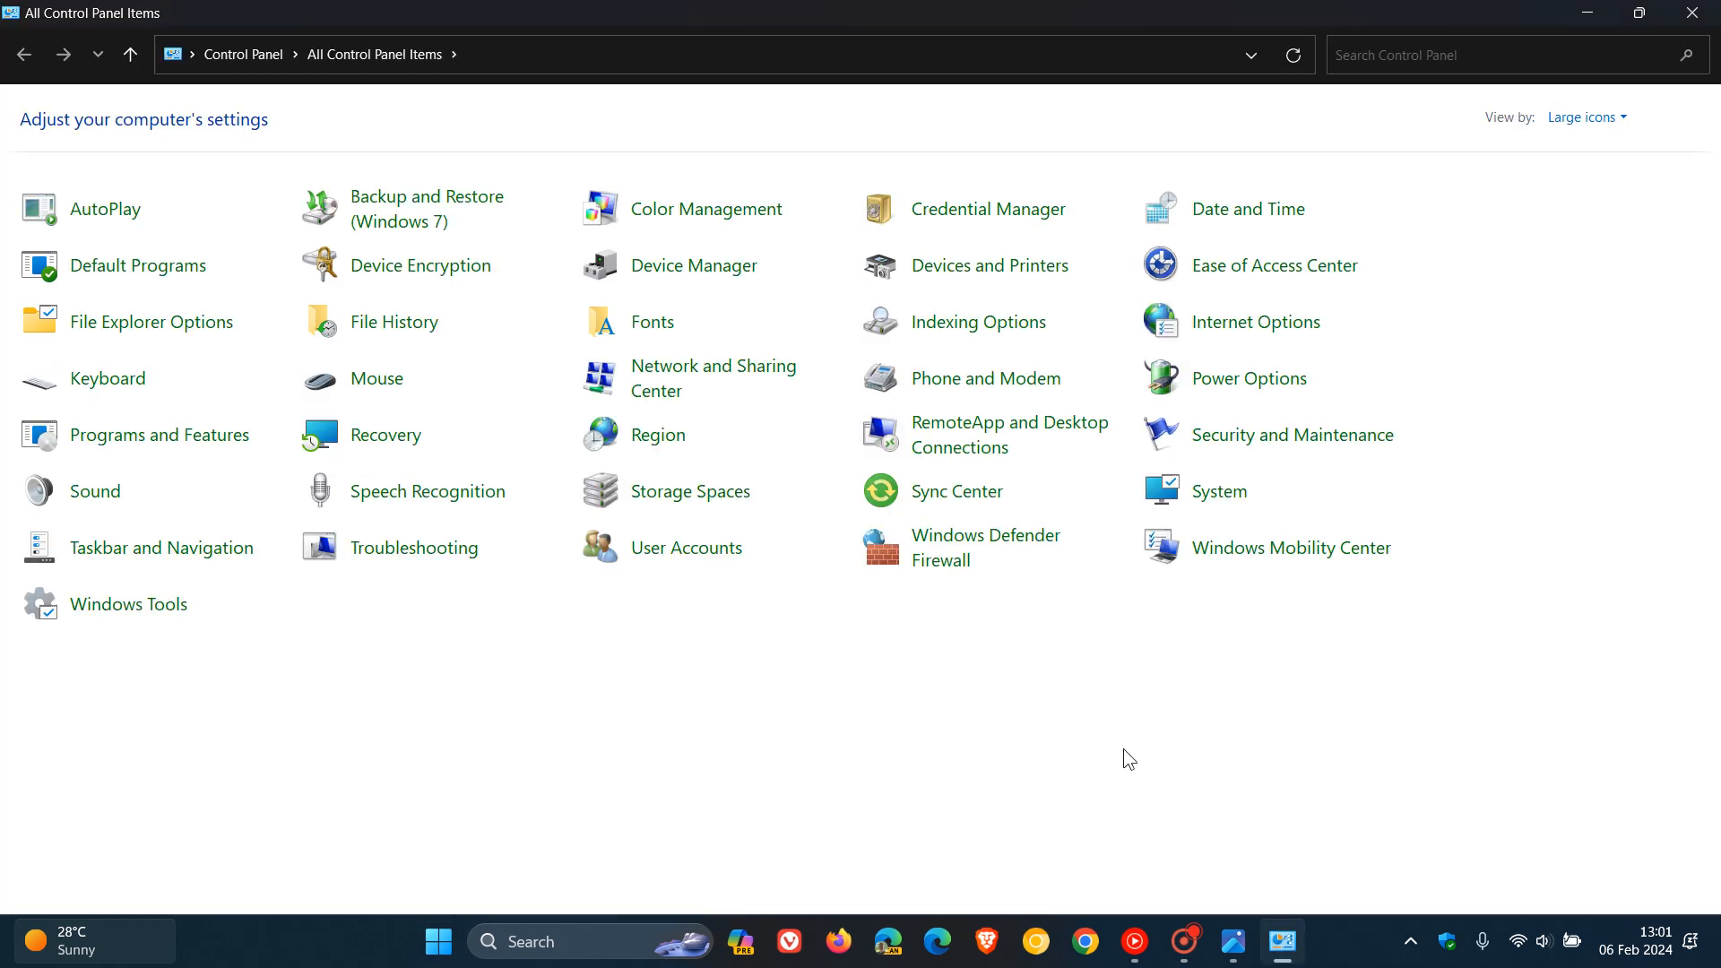
mouse_move(694, 266)
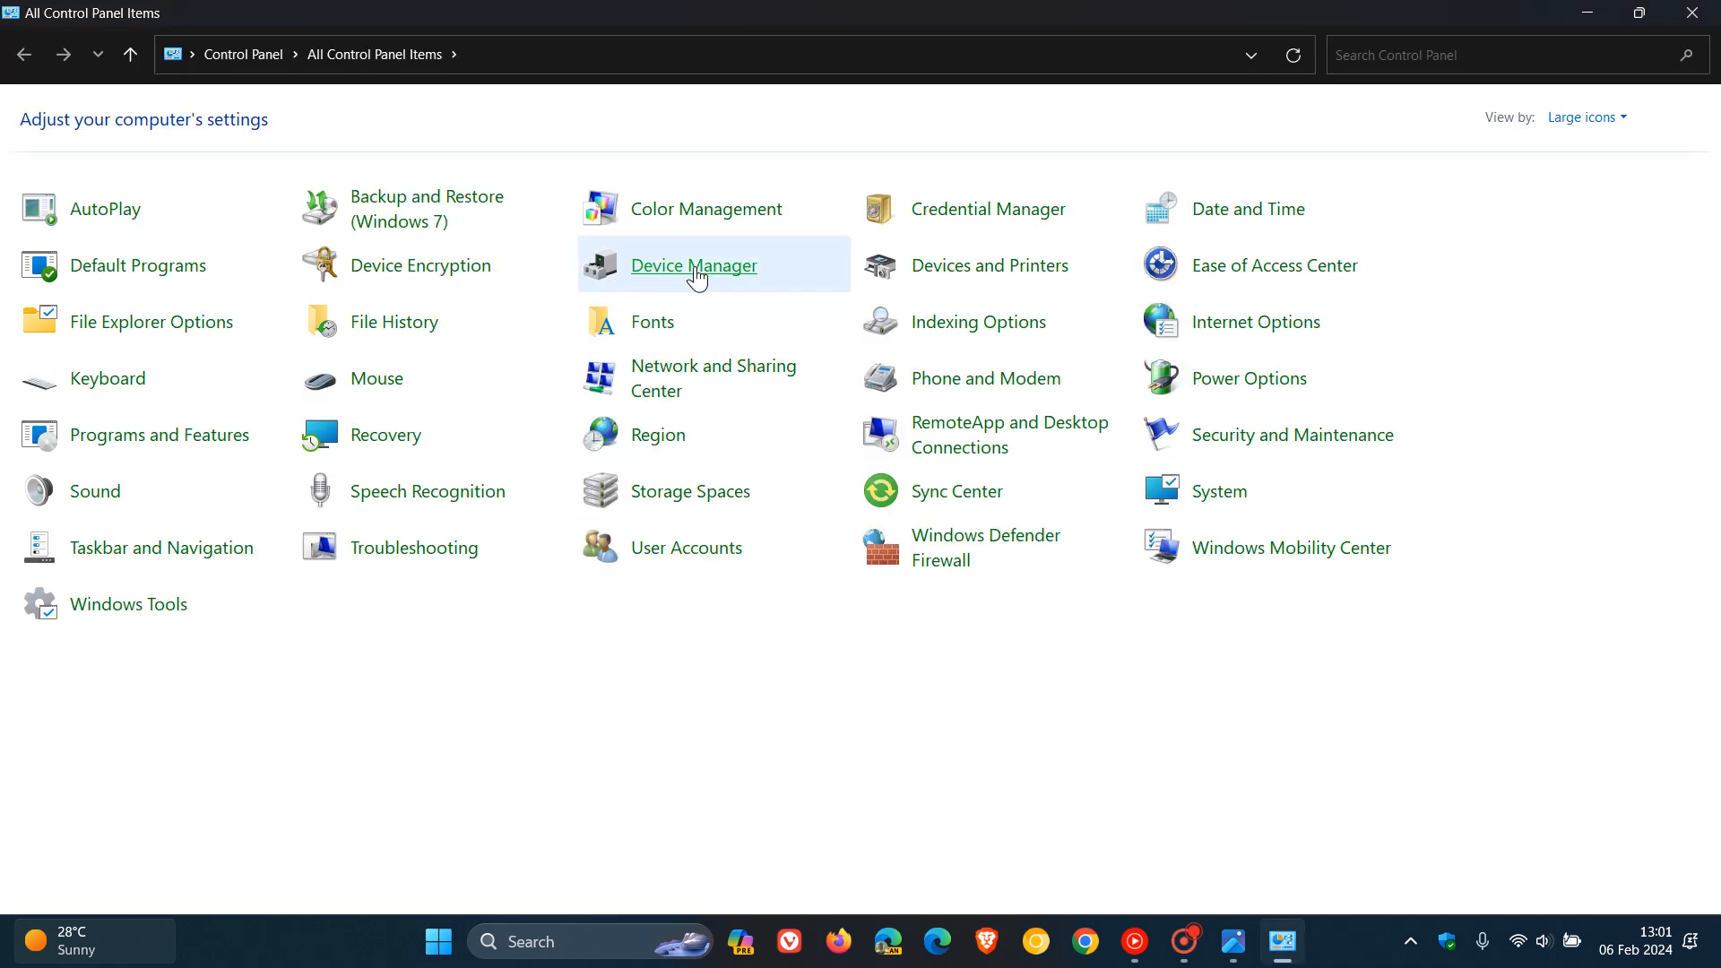
left_click(694, 265)
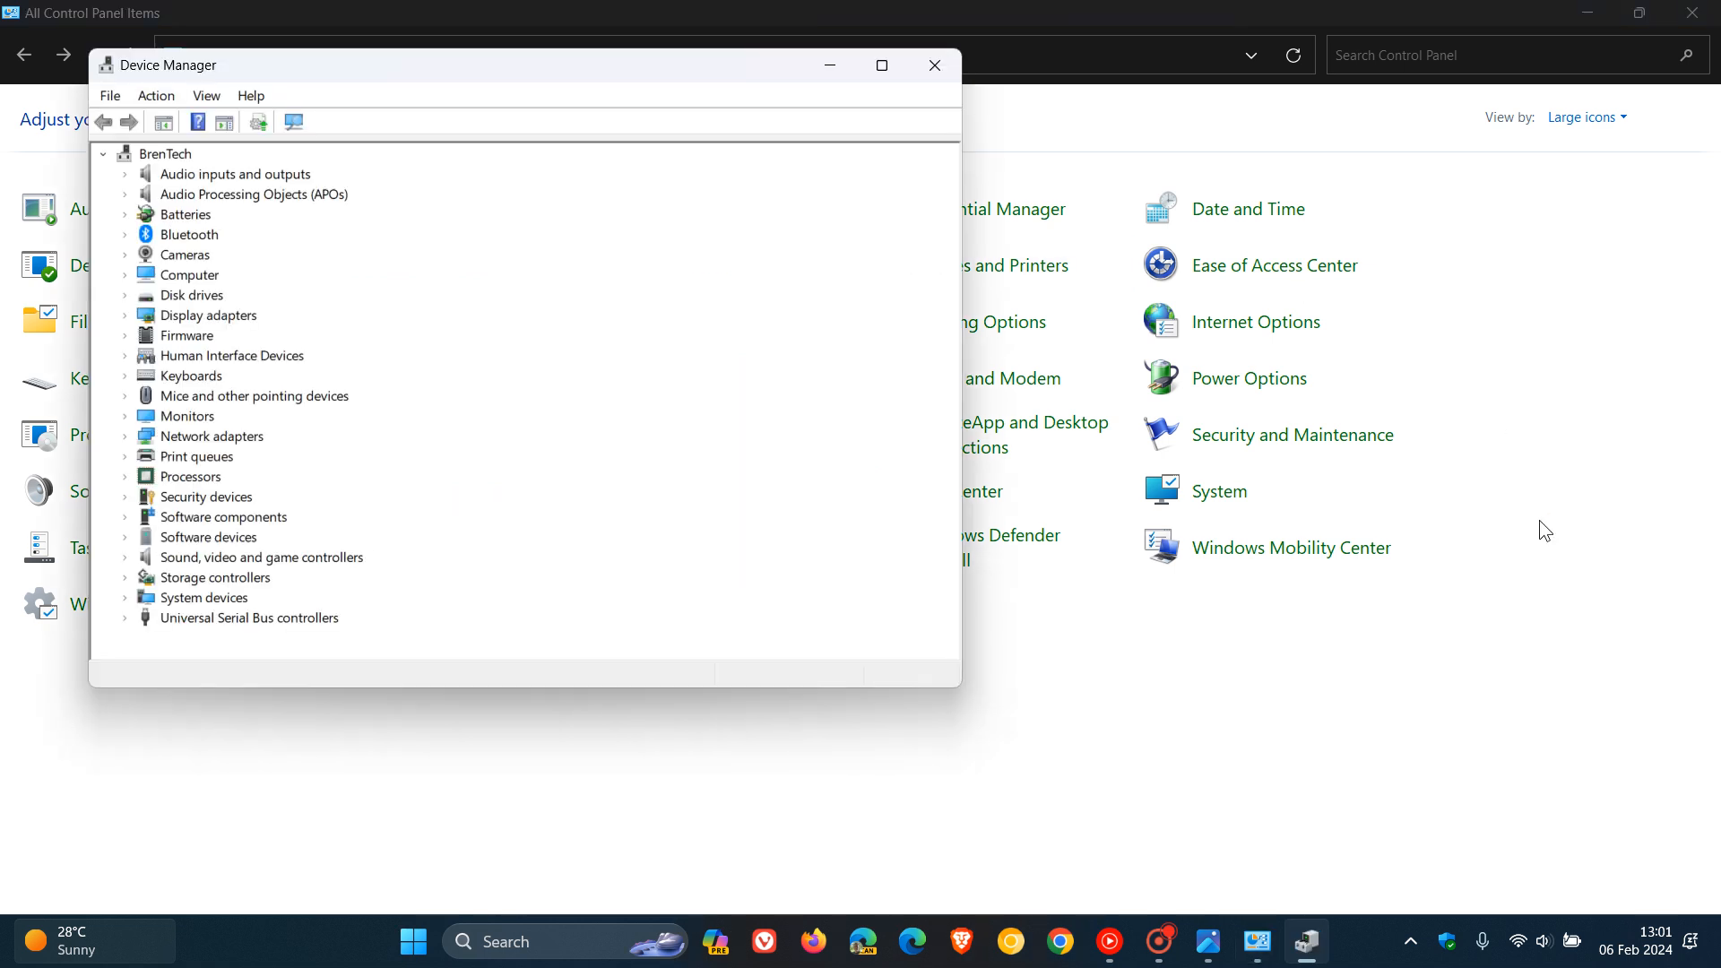
mouse_move(687, 302)
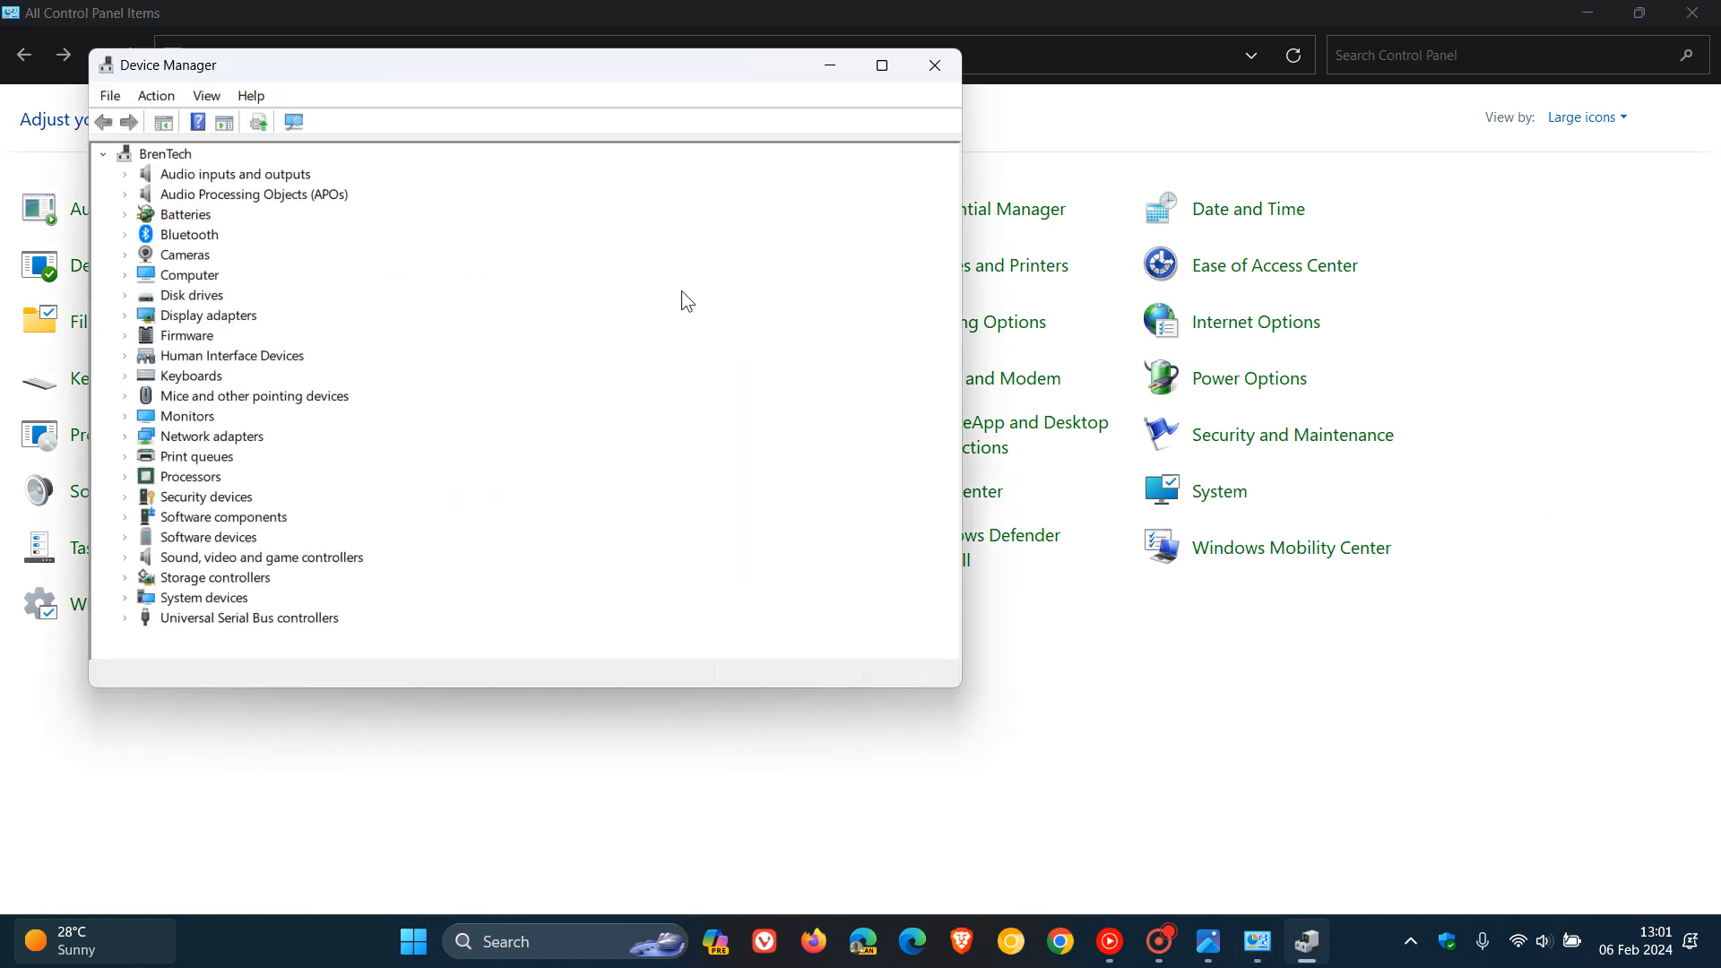
mouse_move(769, 309)
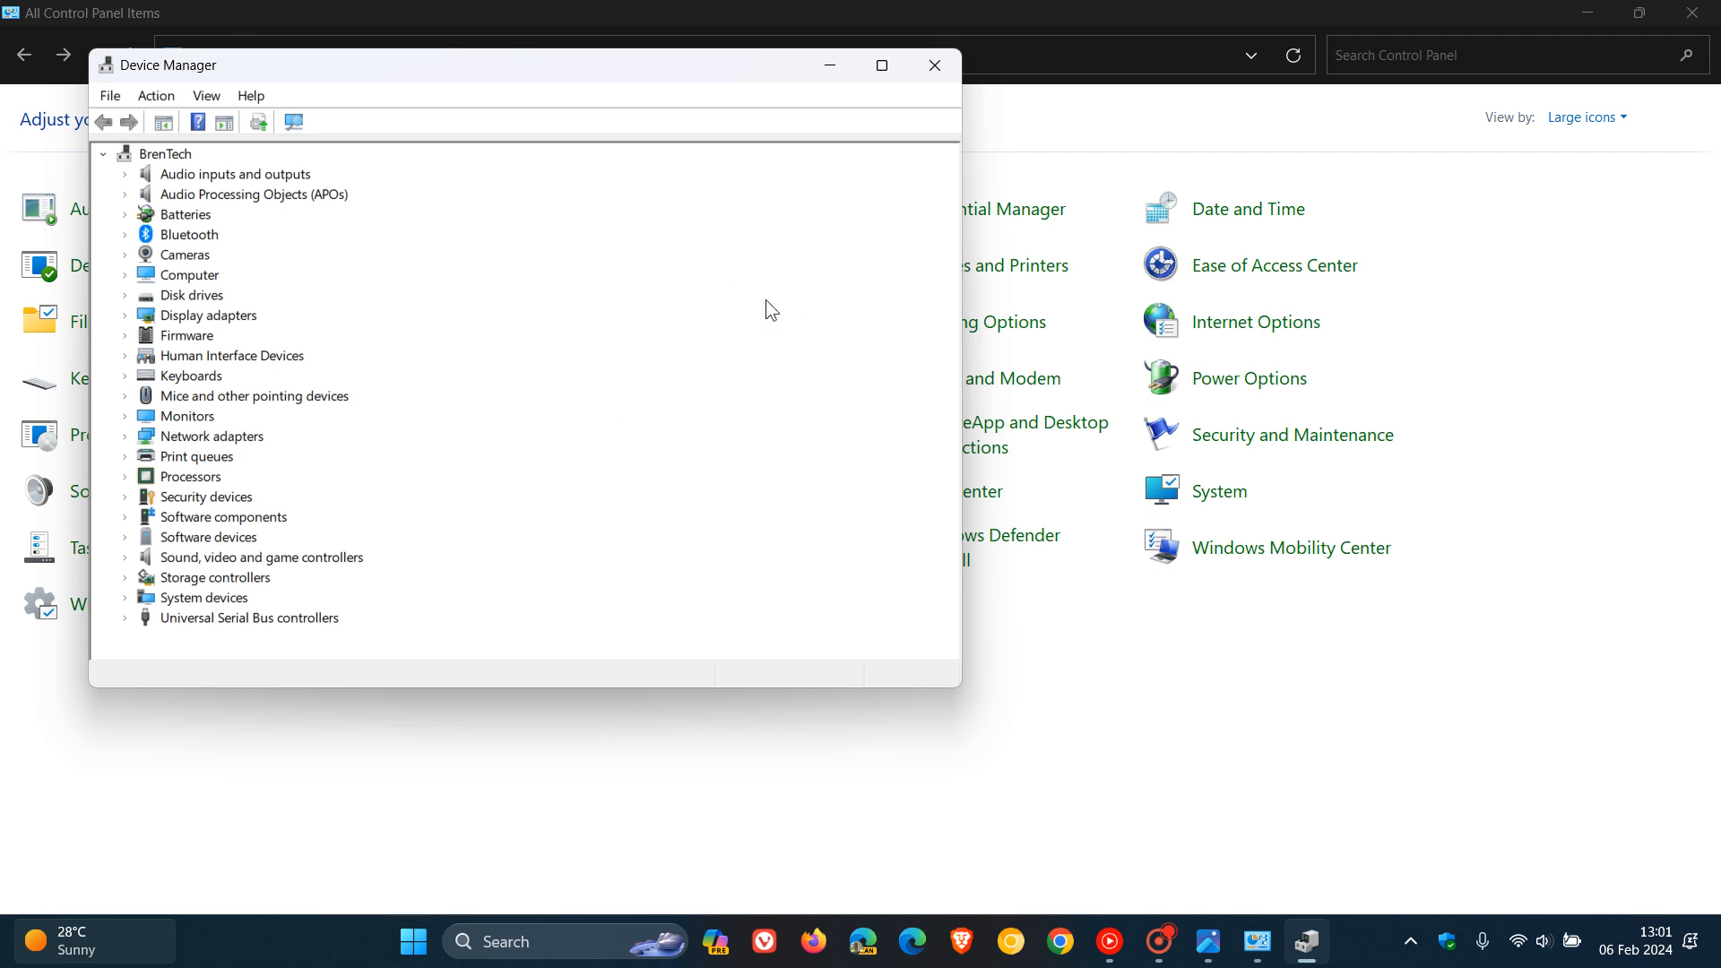
mouse_move(713, 371)
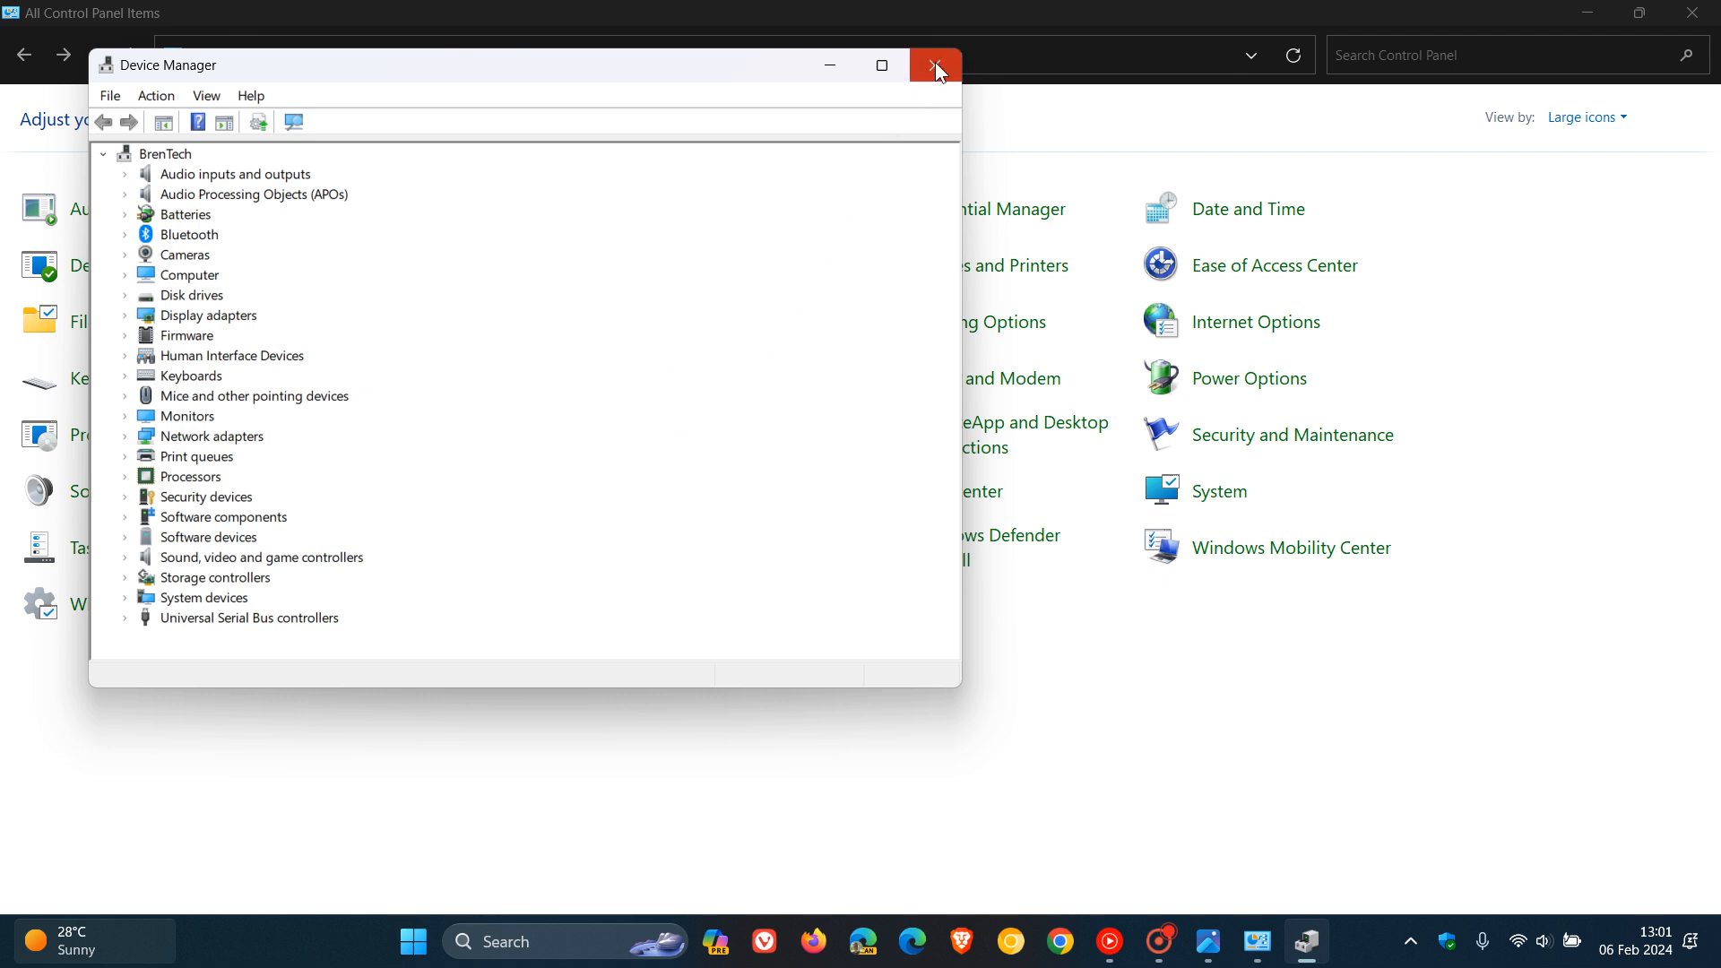
left_click(934, 64)
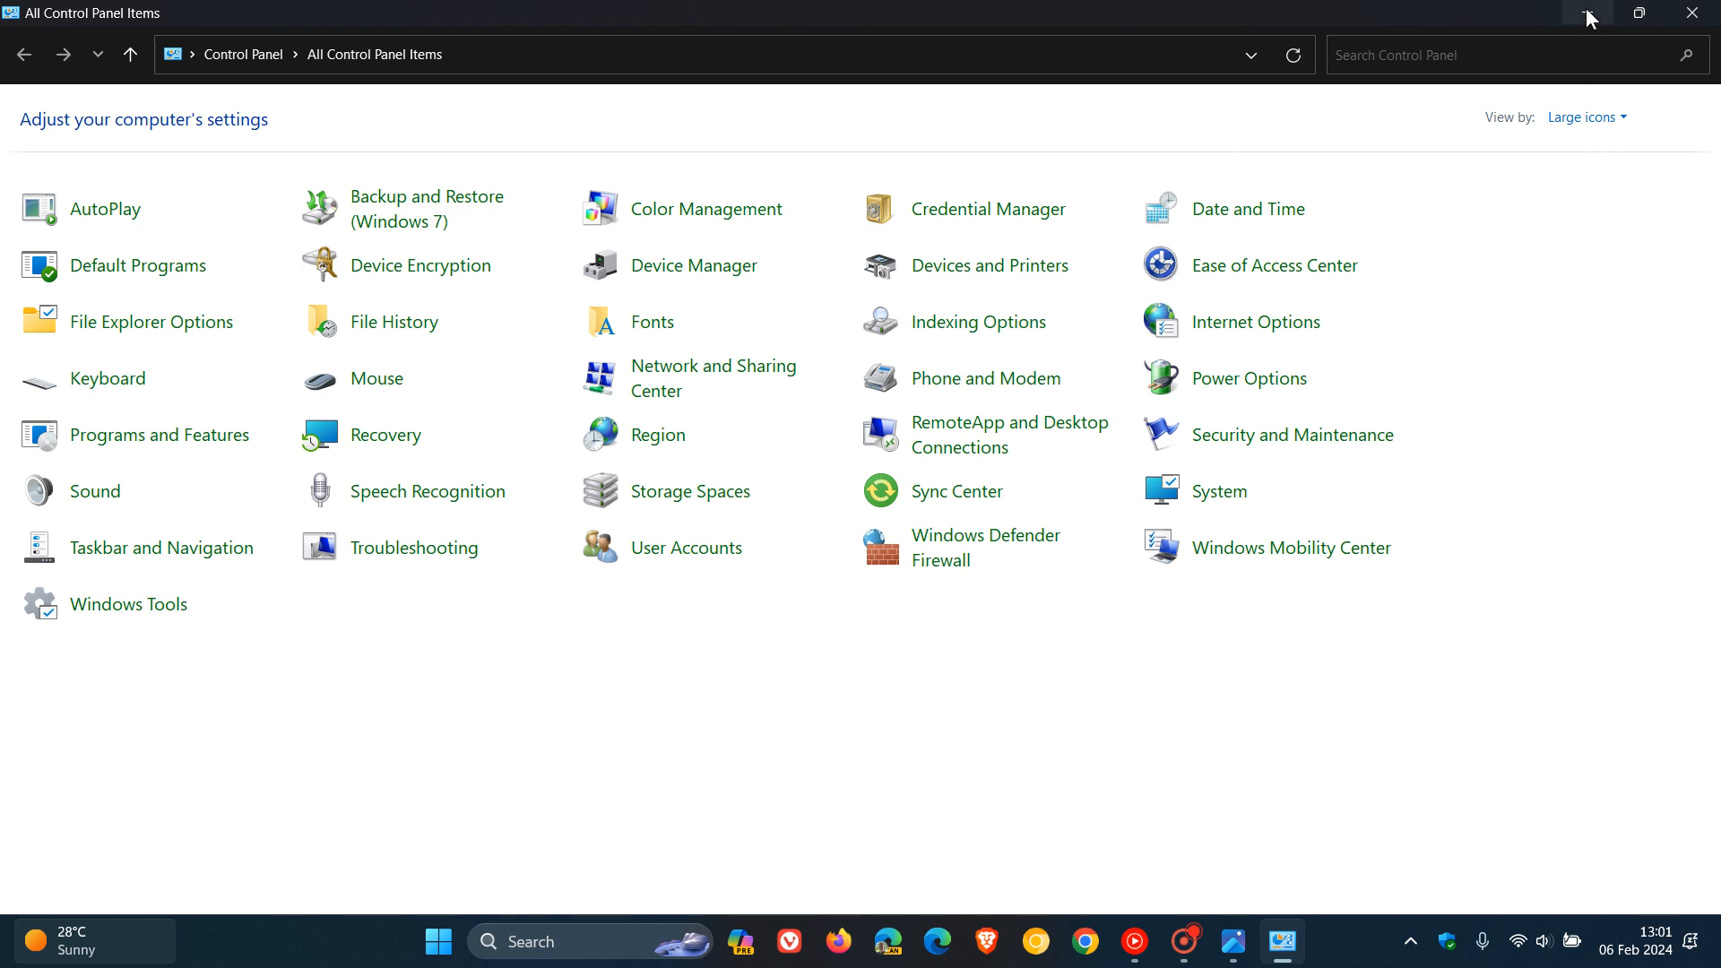
Step: Minimize Control Panel so only the pier-wallpaper desktop remains
left_click(1688, 13)
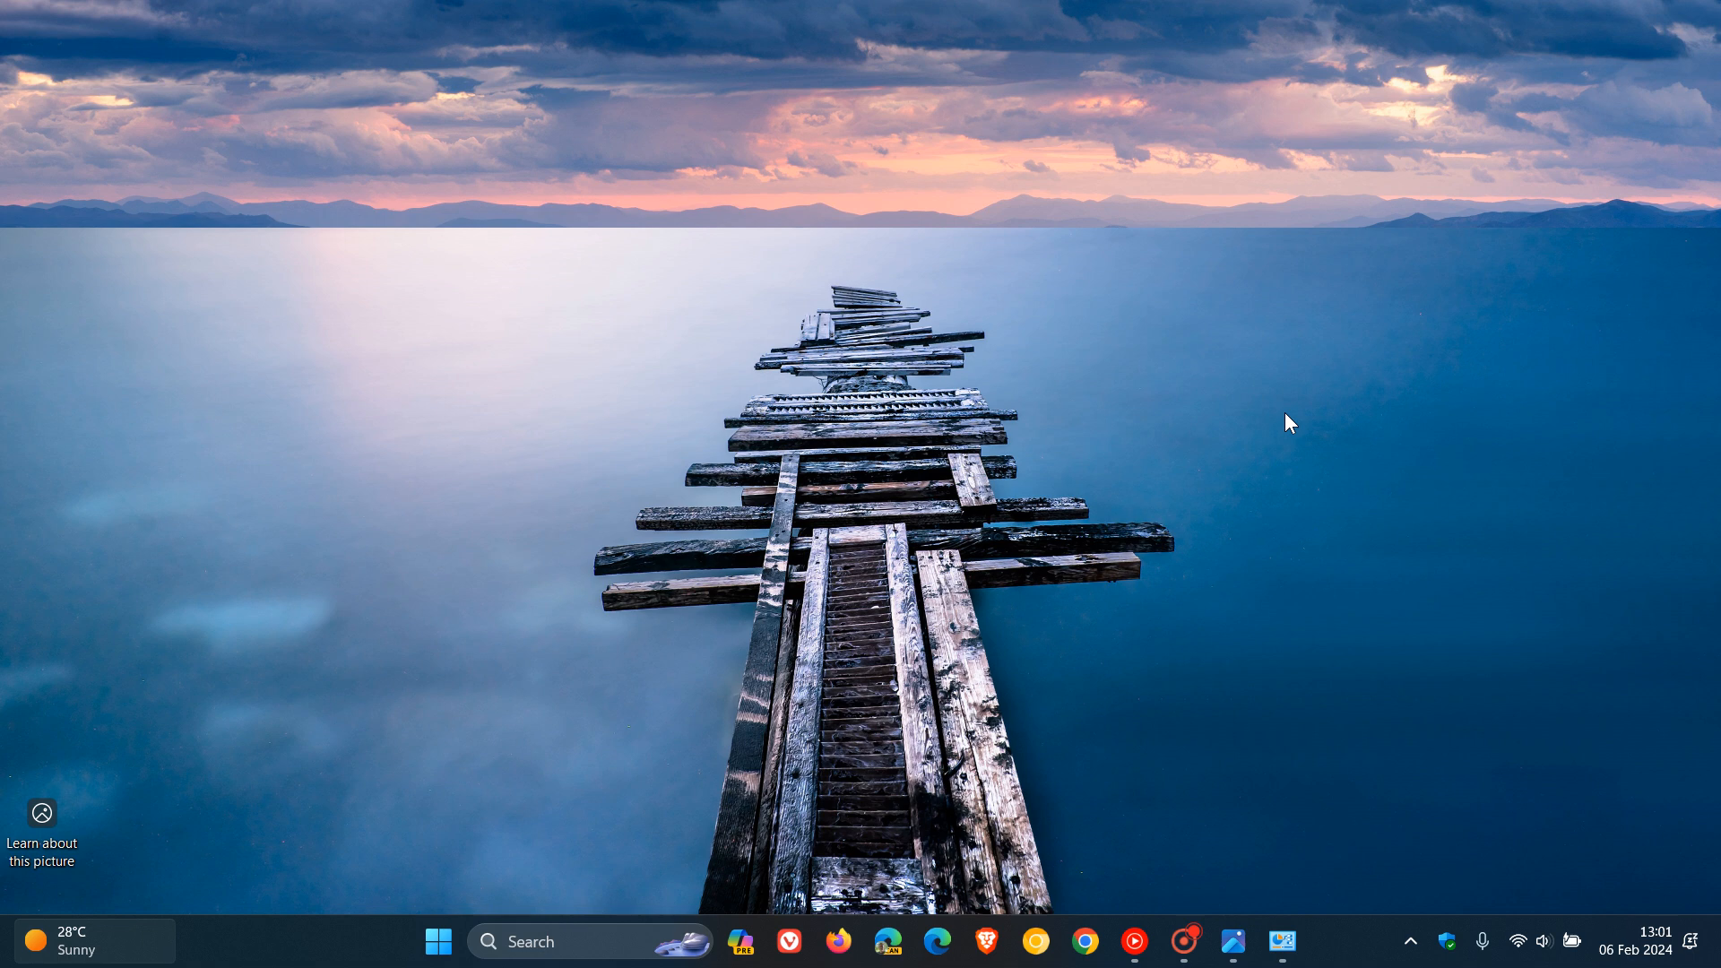
mouse_move(1238, 418)
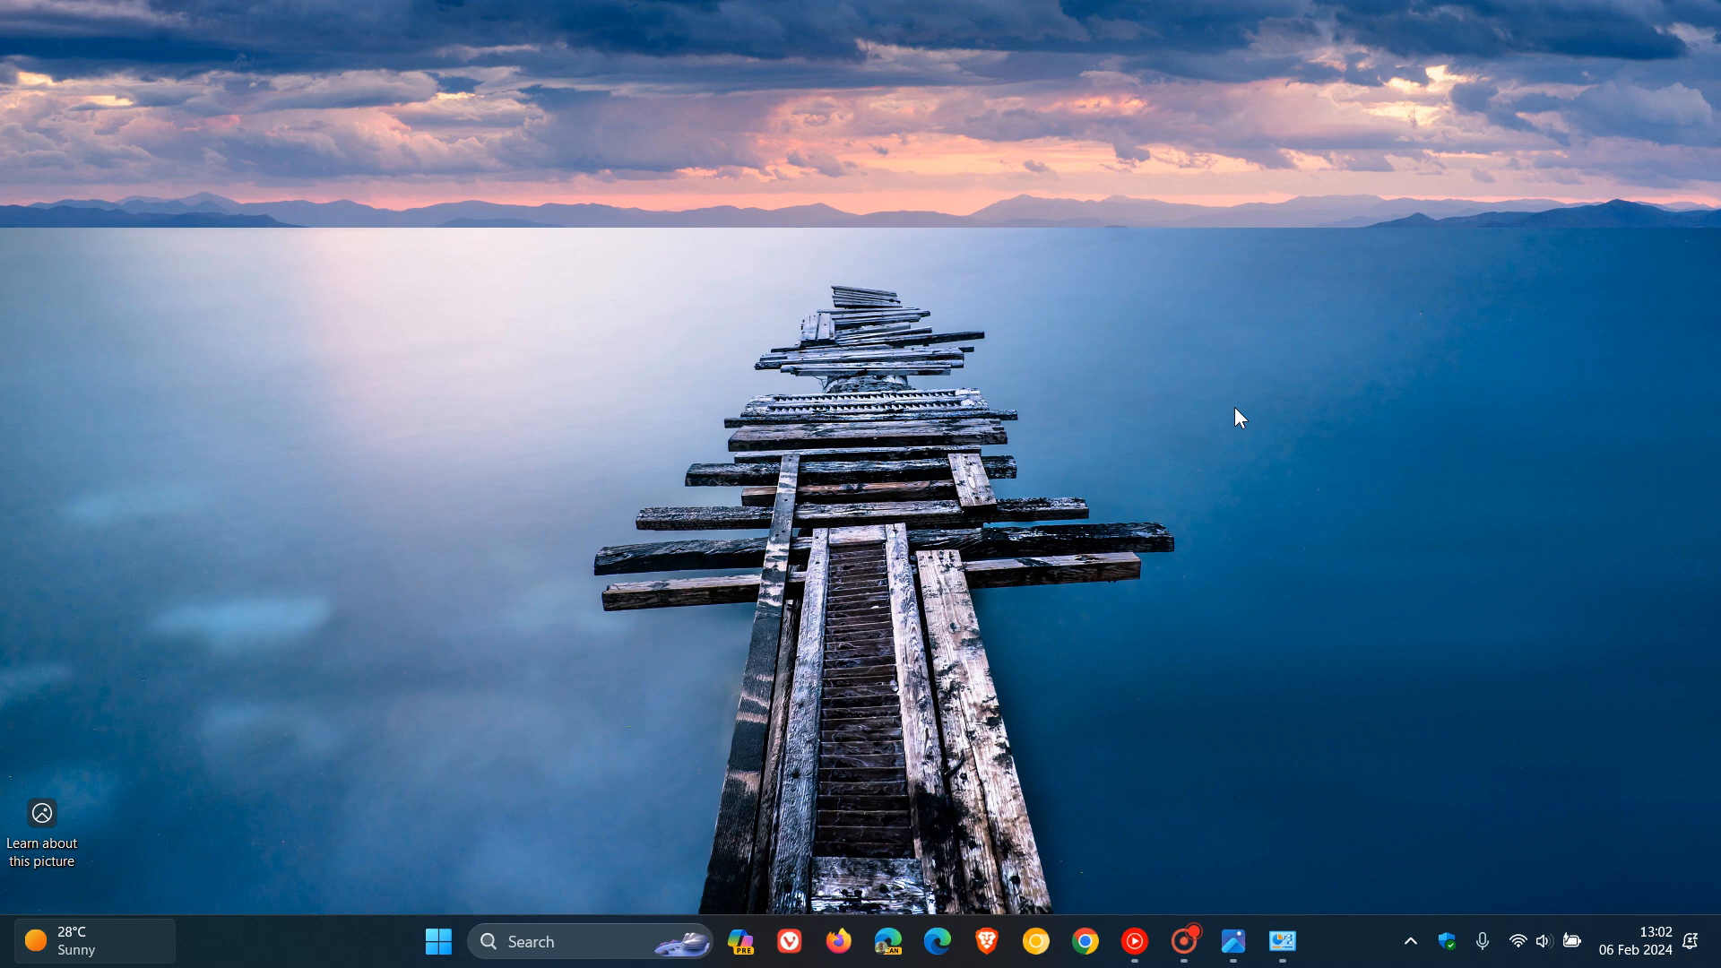
mouse_move(1232, 941)
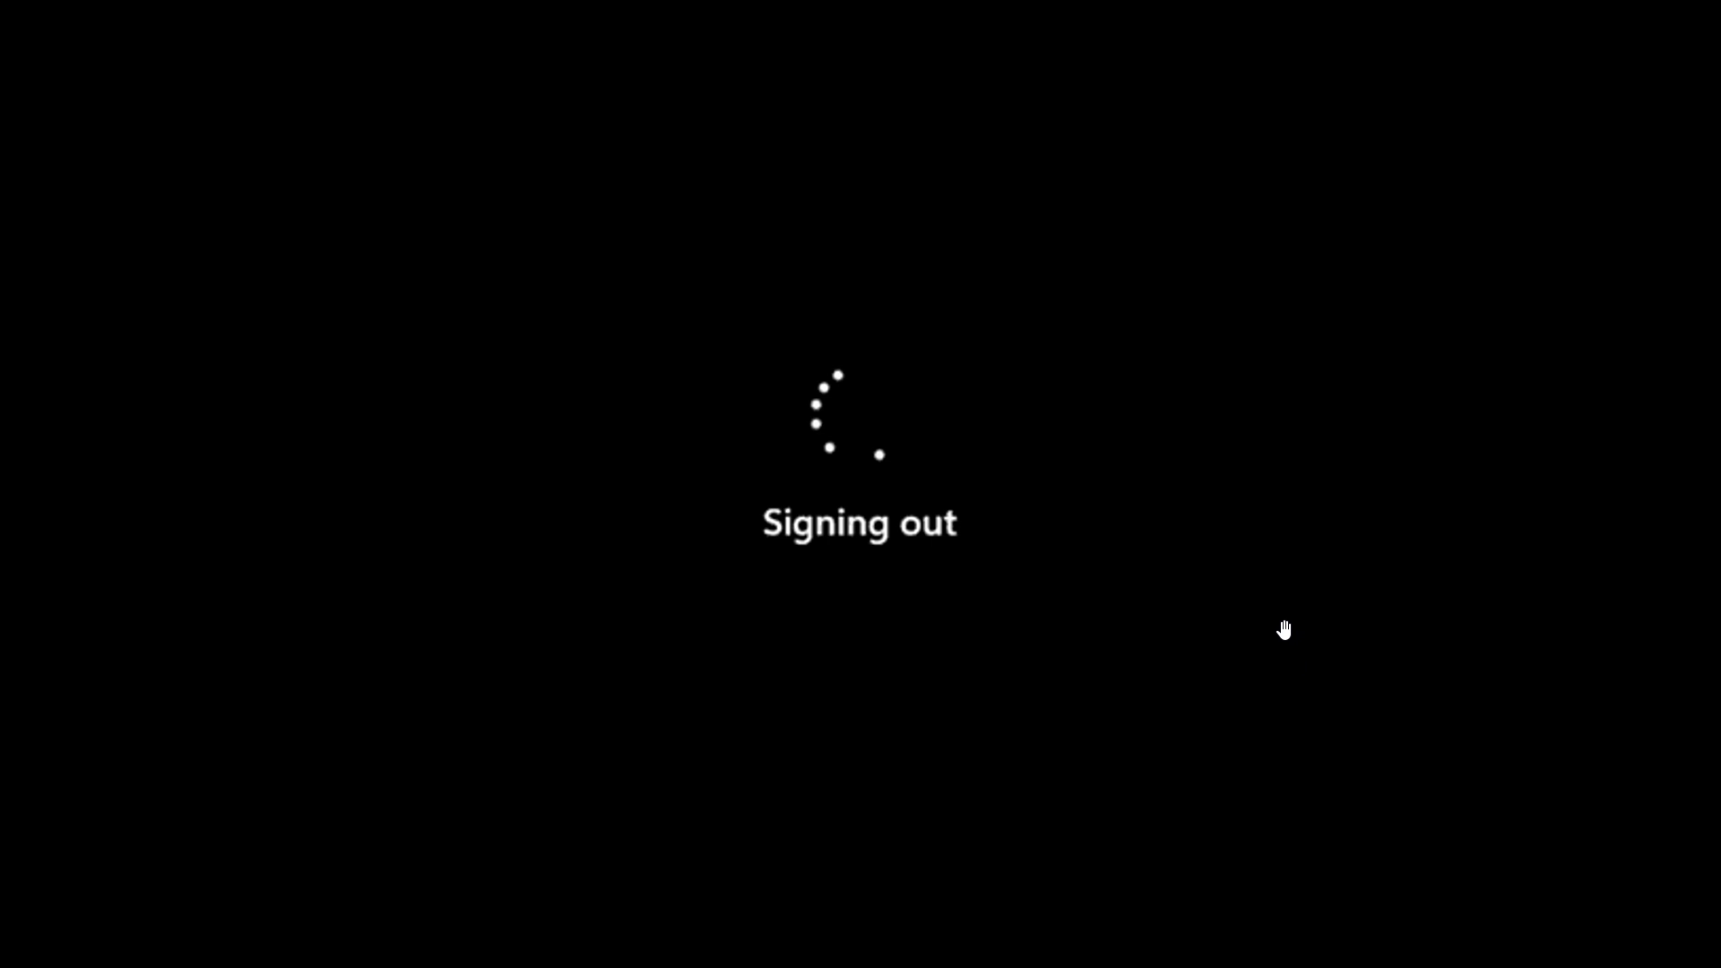
mouse_move(1122, 387)
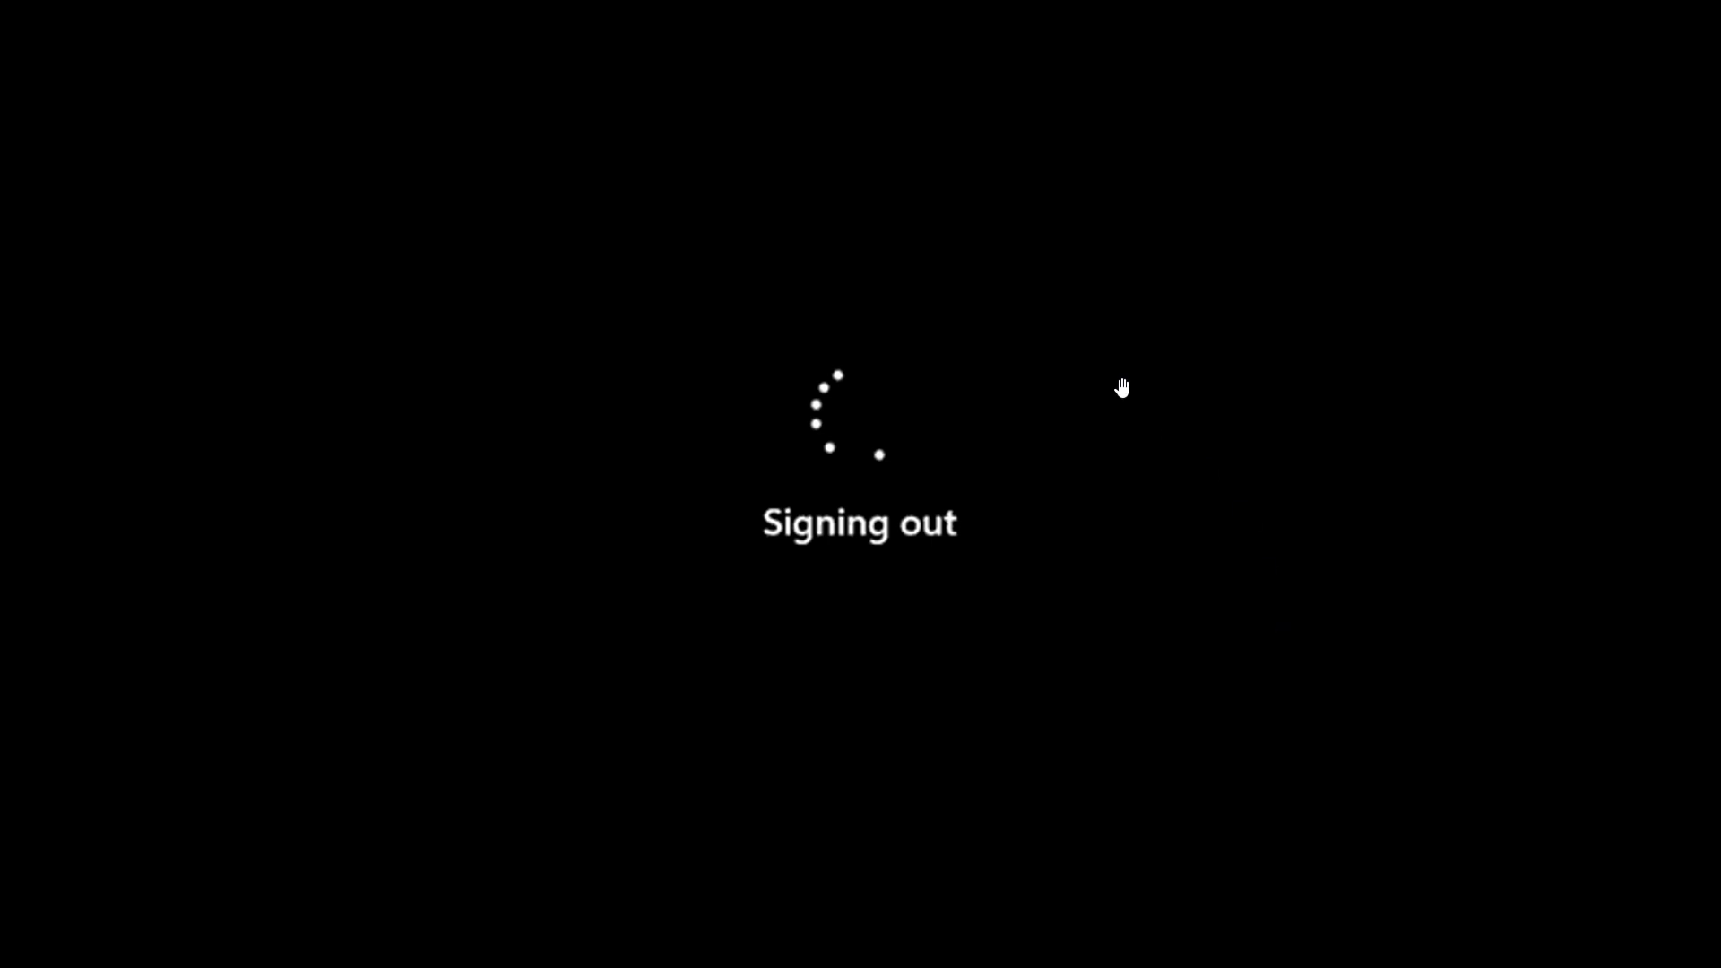
mouse_move(902, 300)
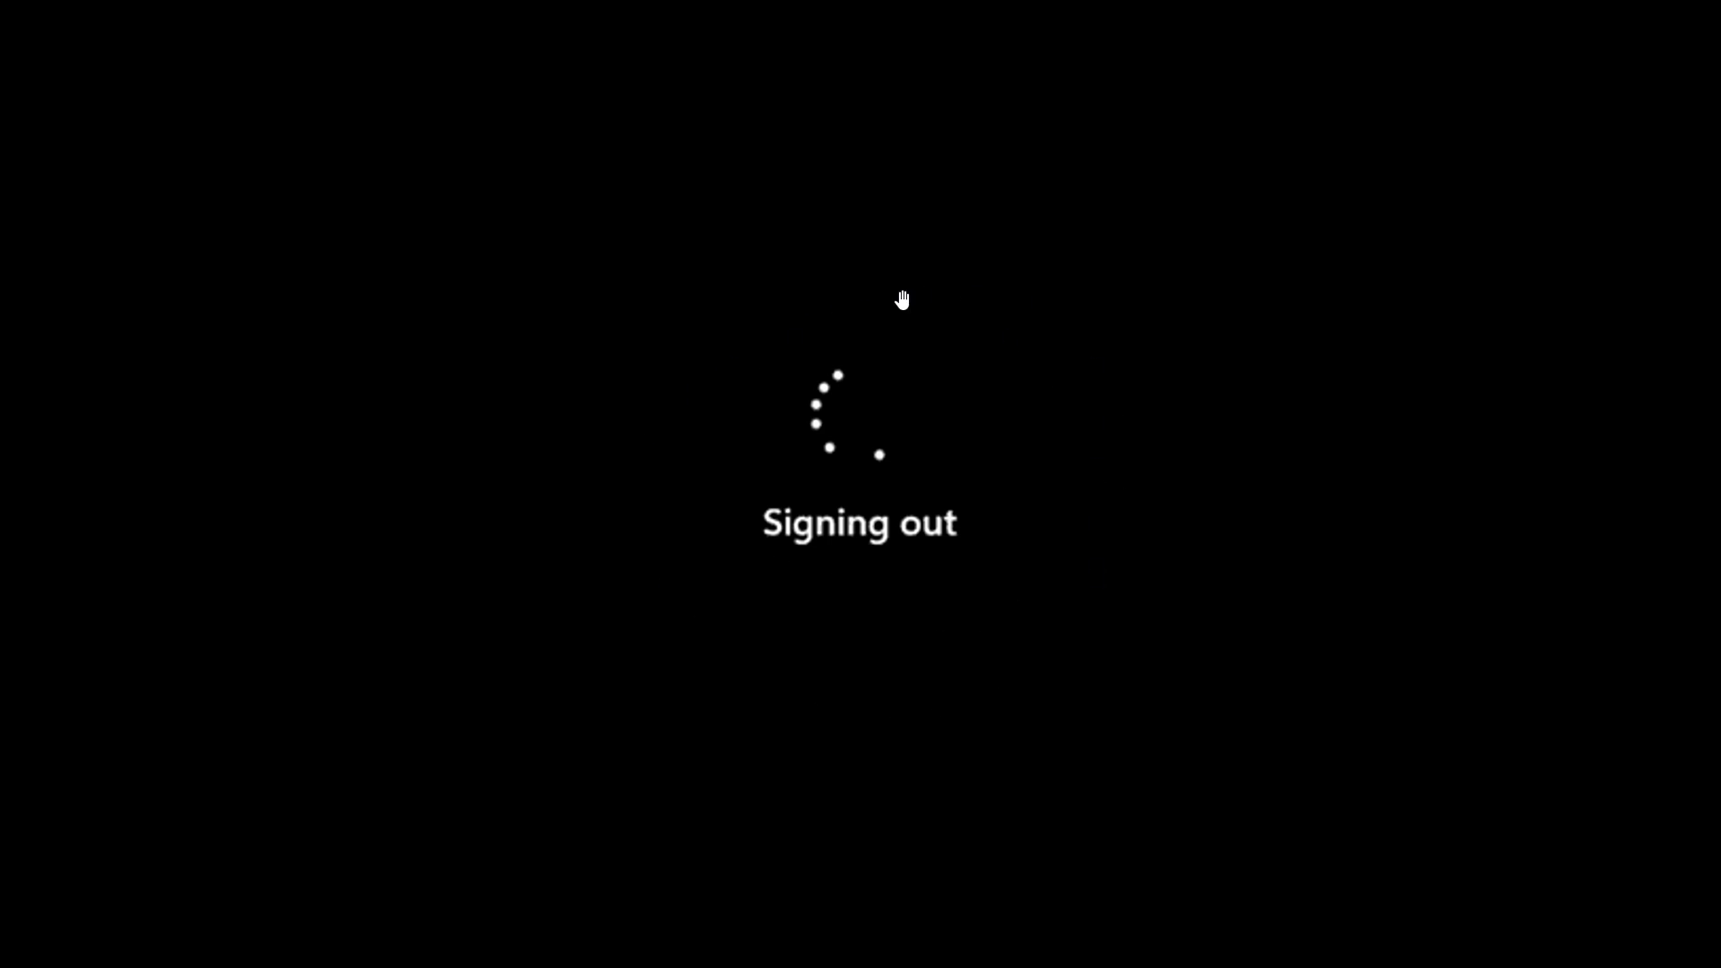
mouse_move(888, 482)
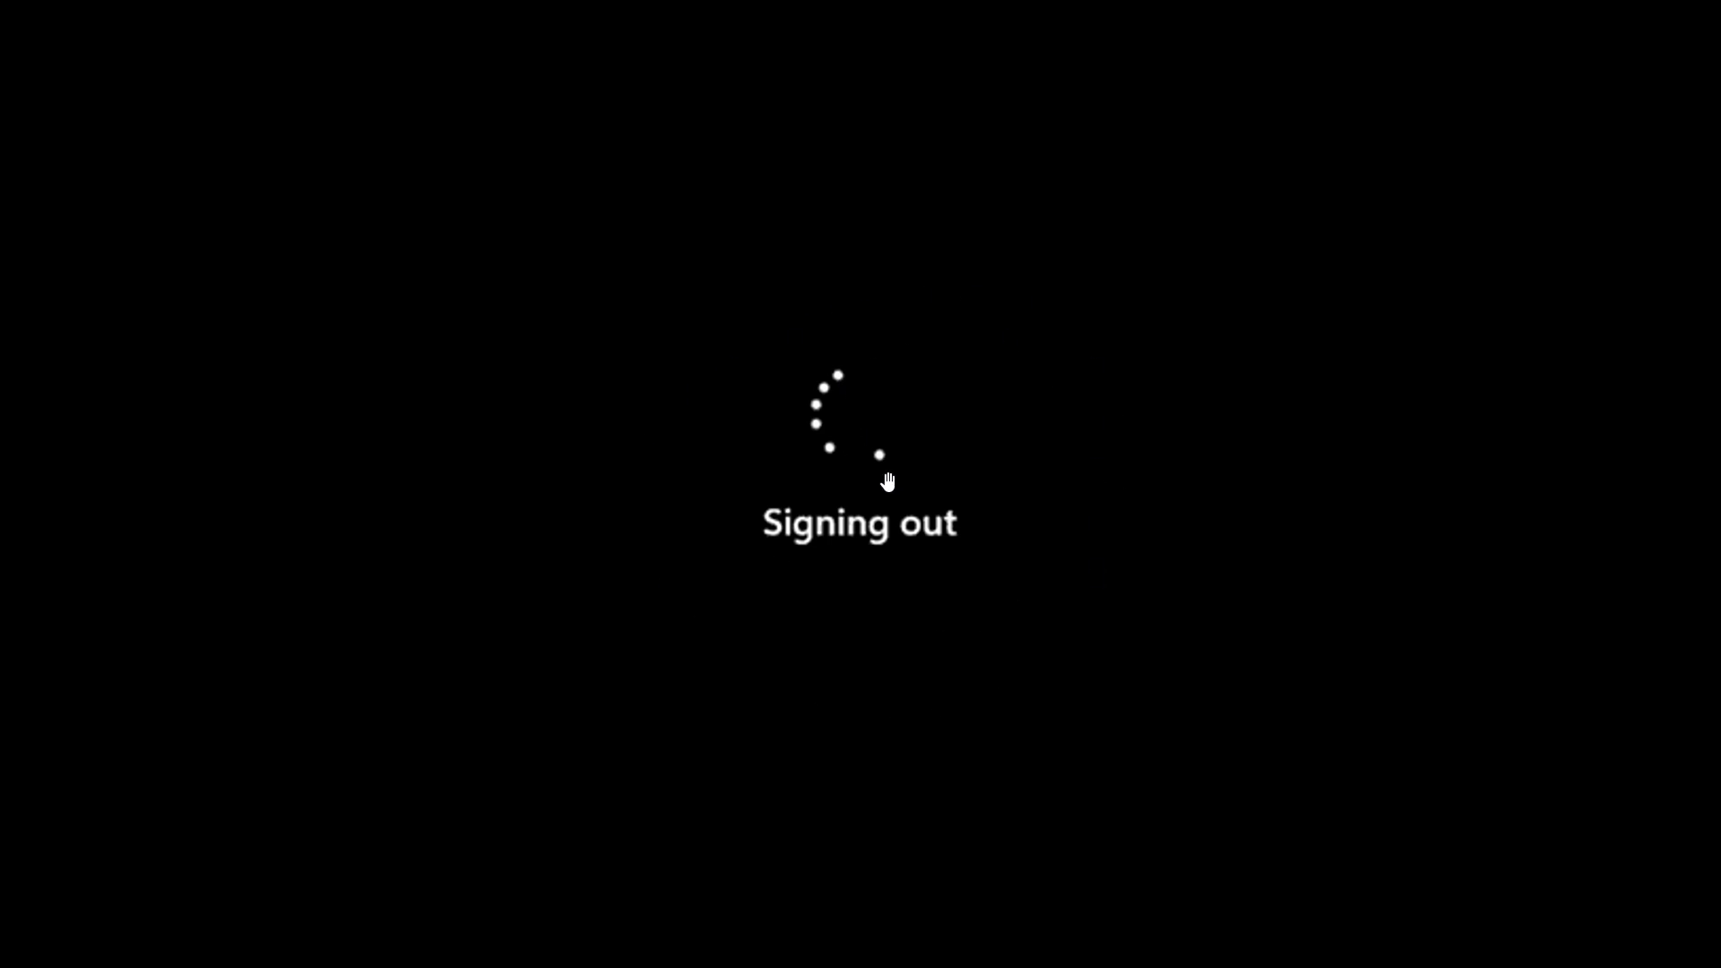
mouse_move(837, 462)
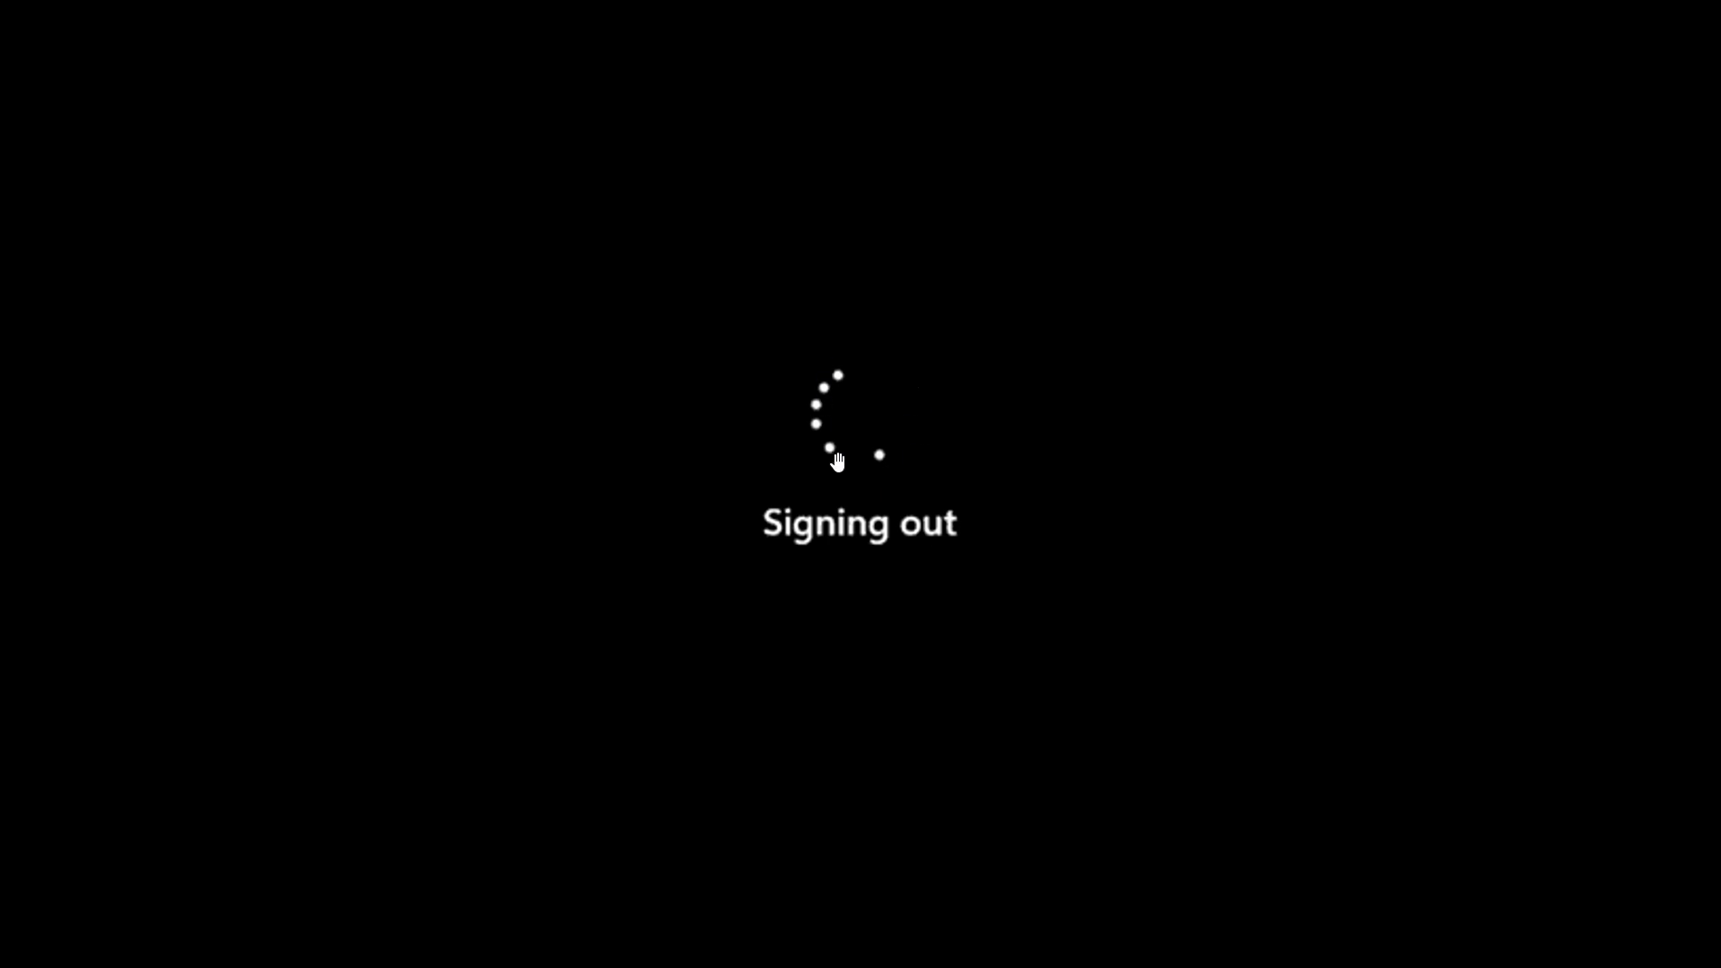
mouse_move(925, 430)
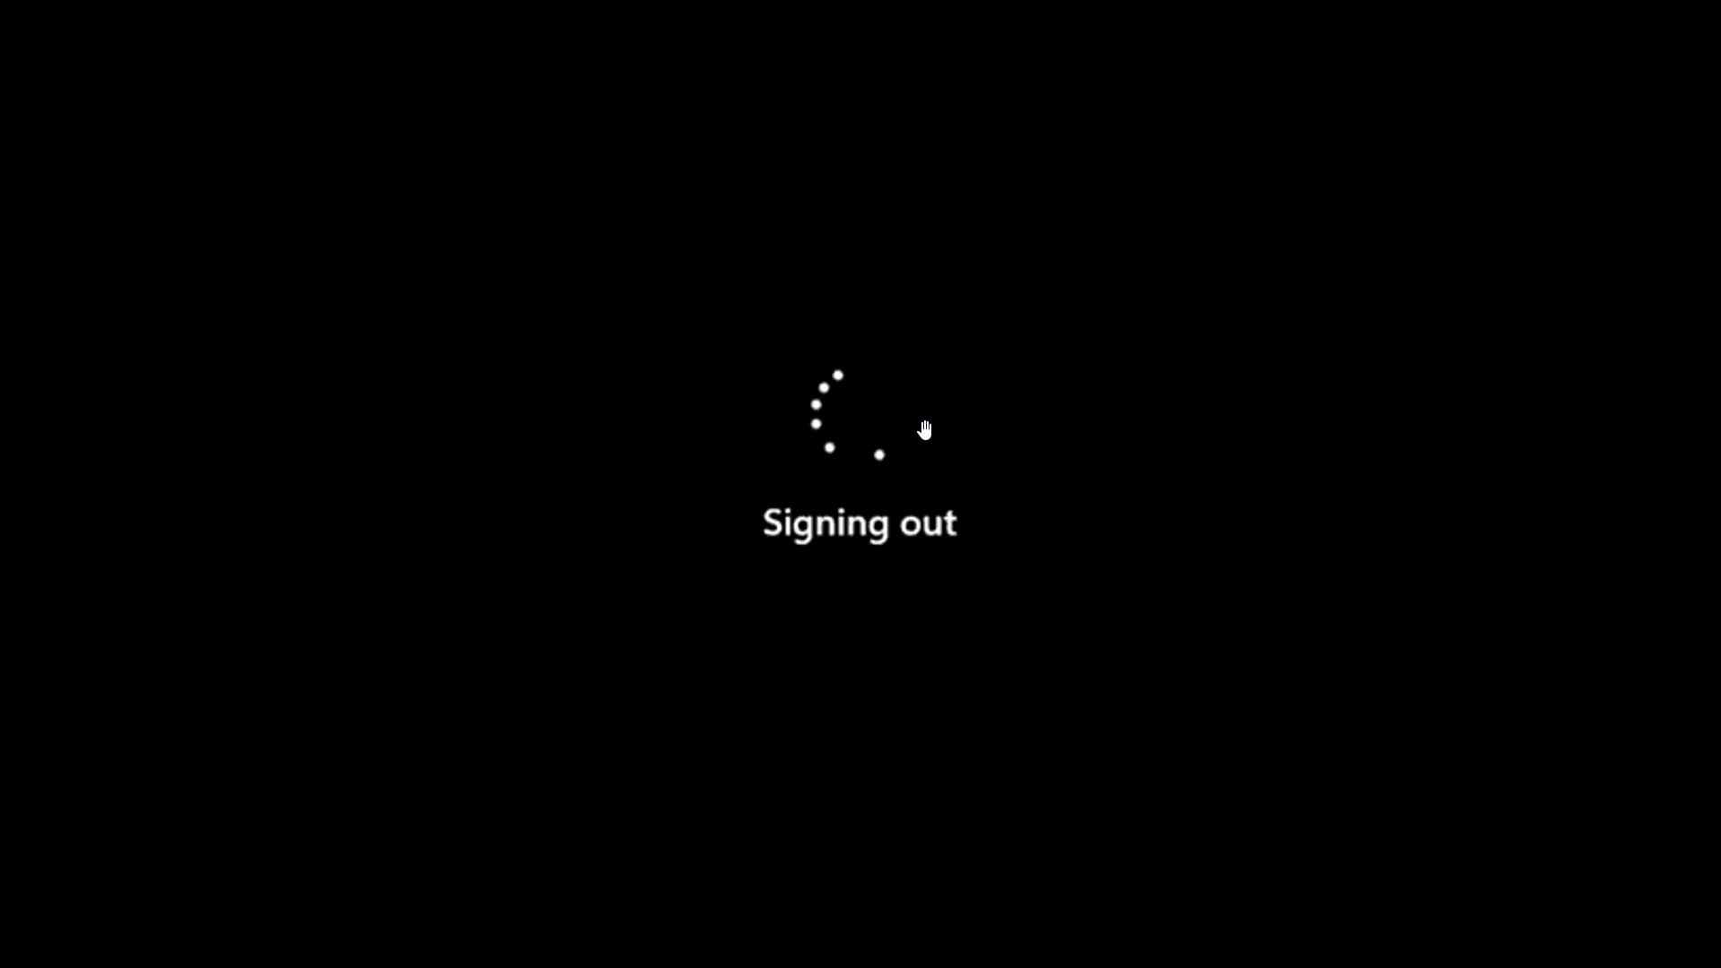
mouse_move(1099, 534)
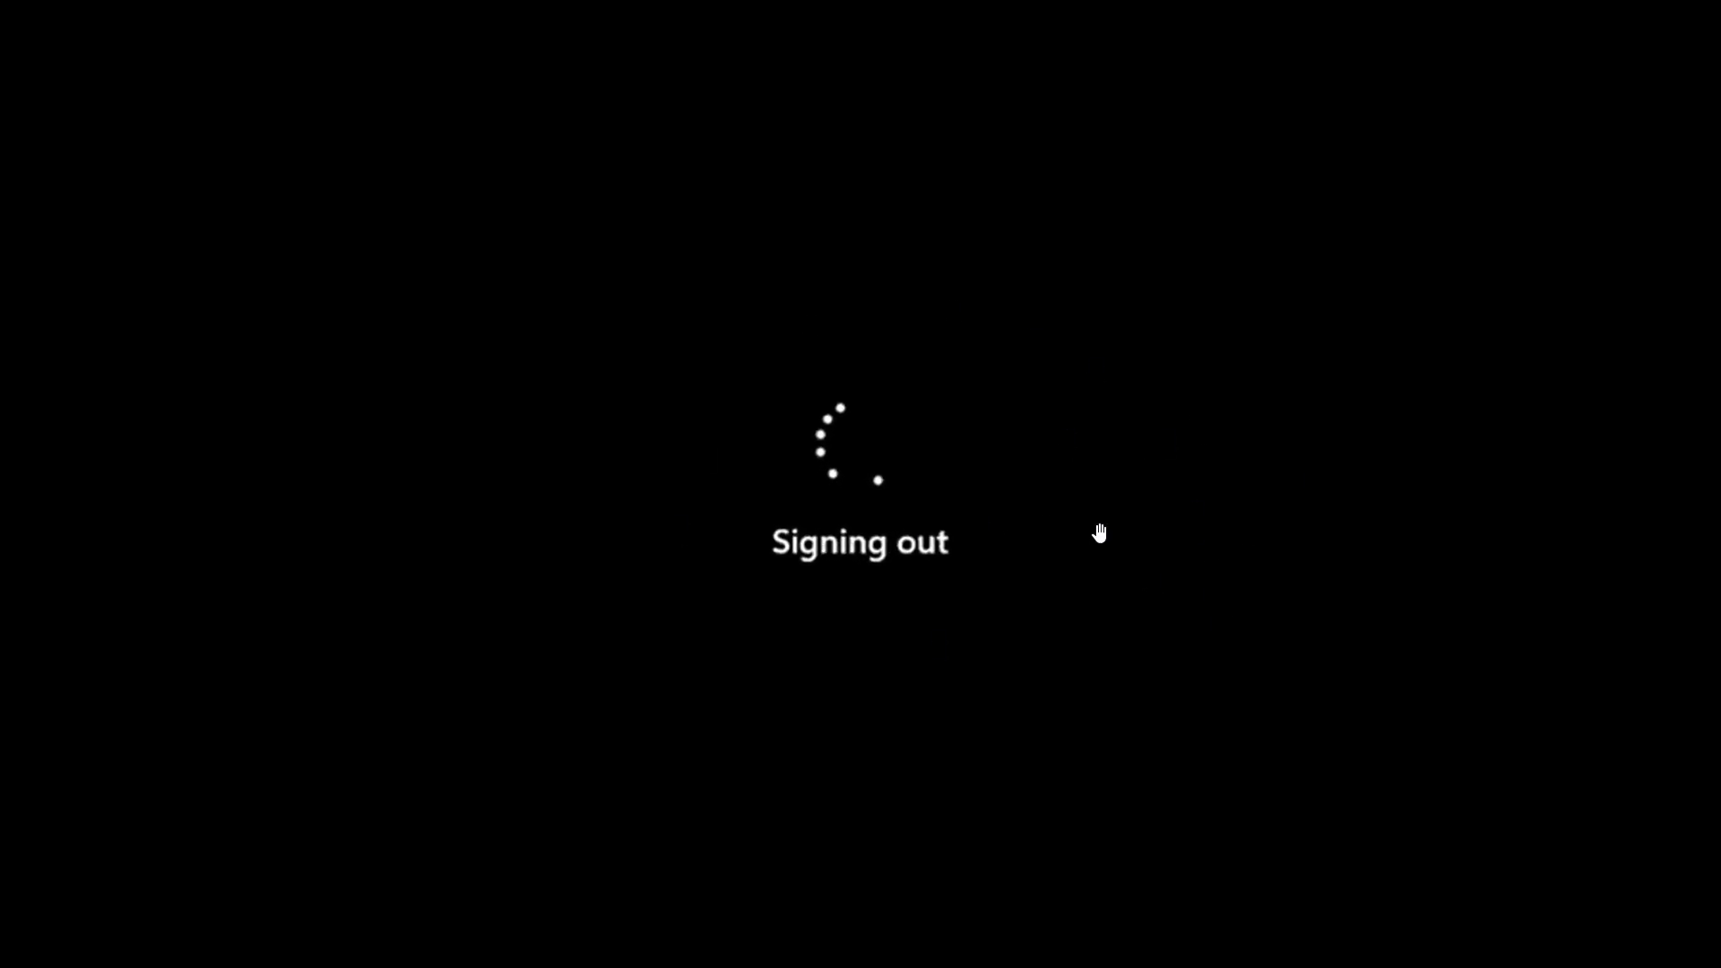
mouse_move(1283, 607)
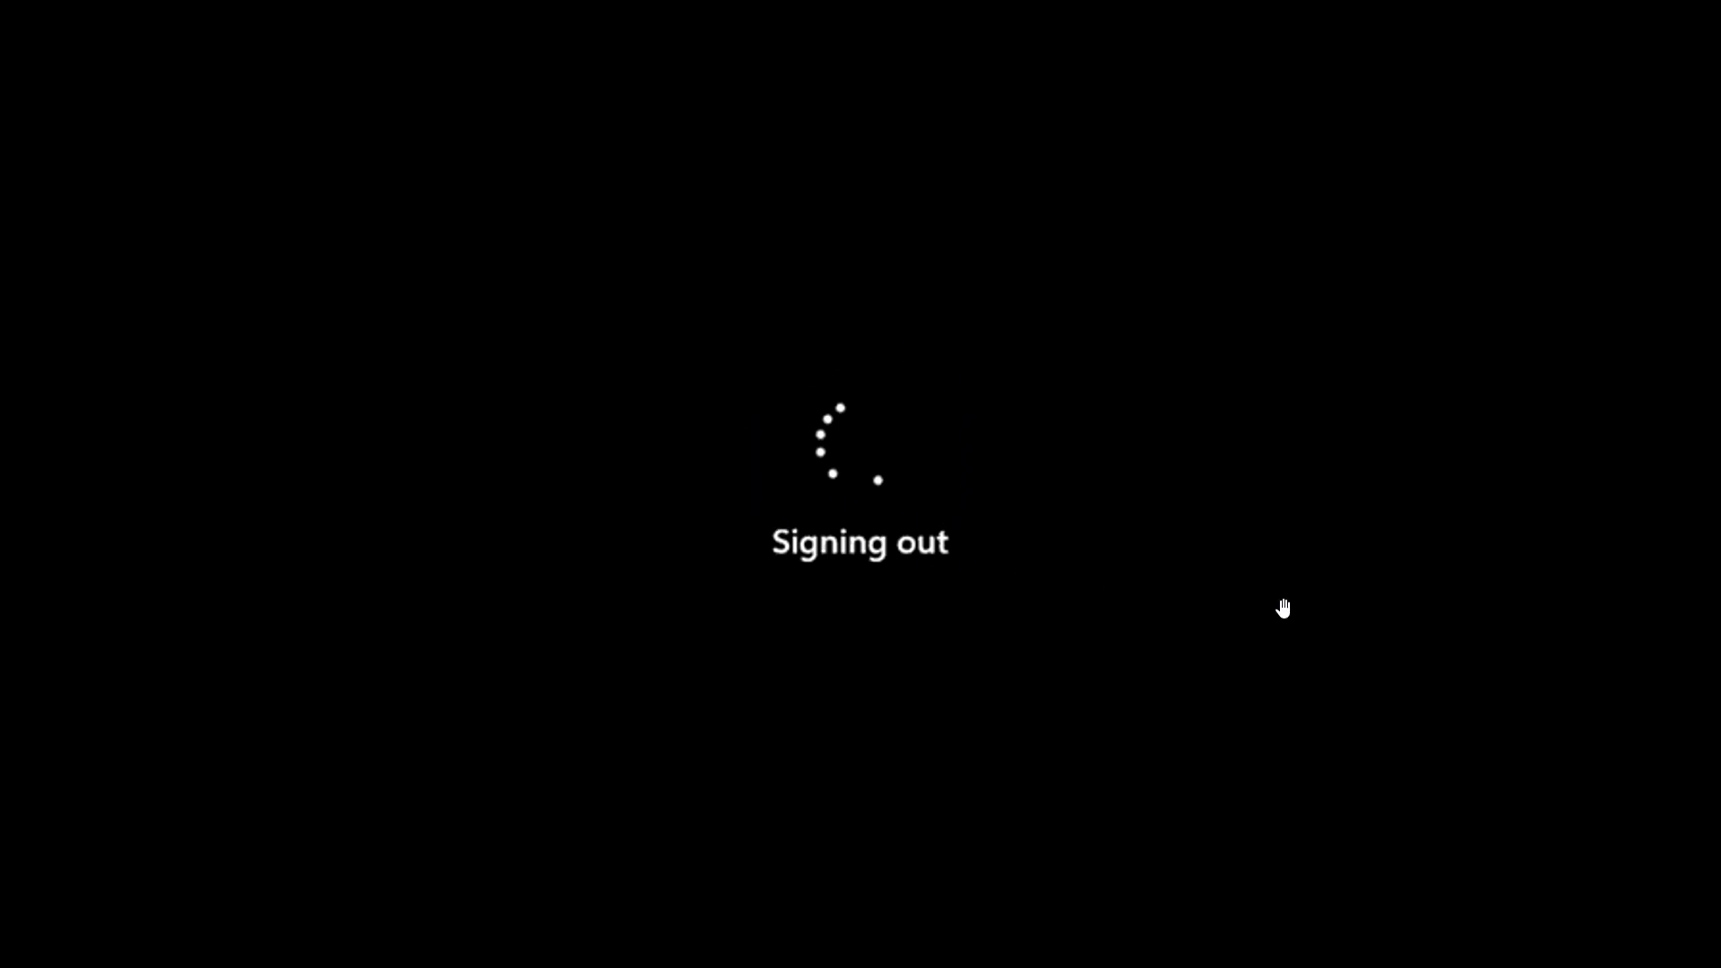
mouse_move(1156, 548)
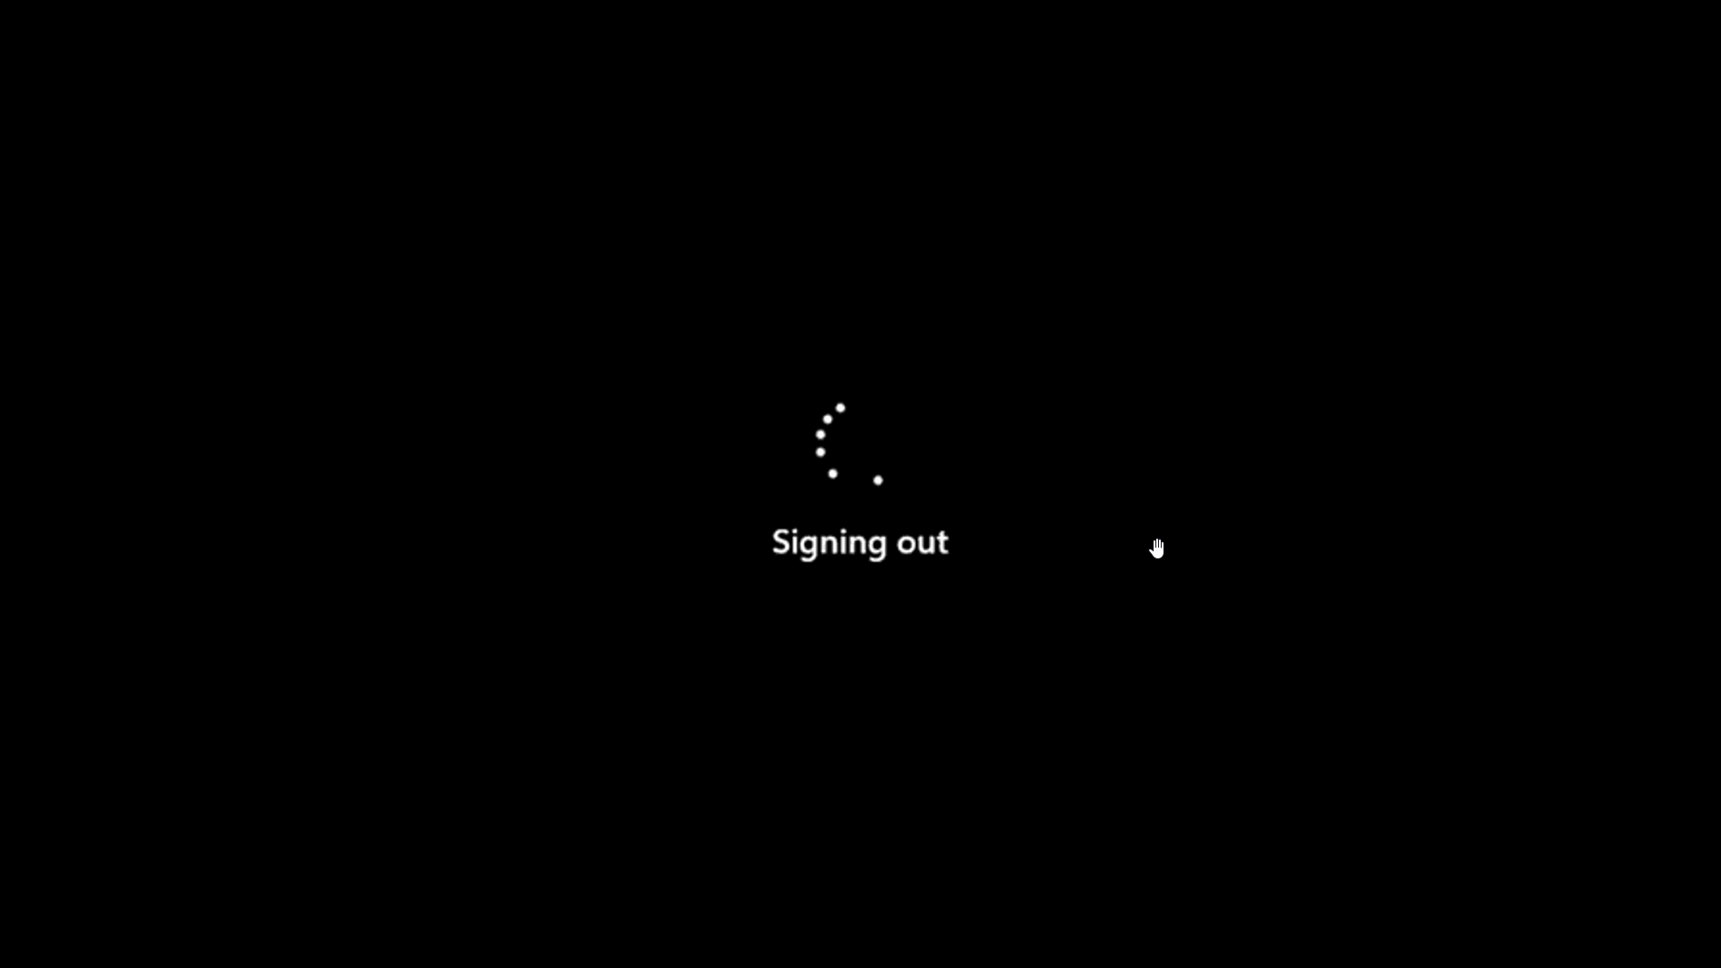
mouse_move(1061, 561)
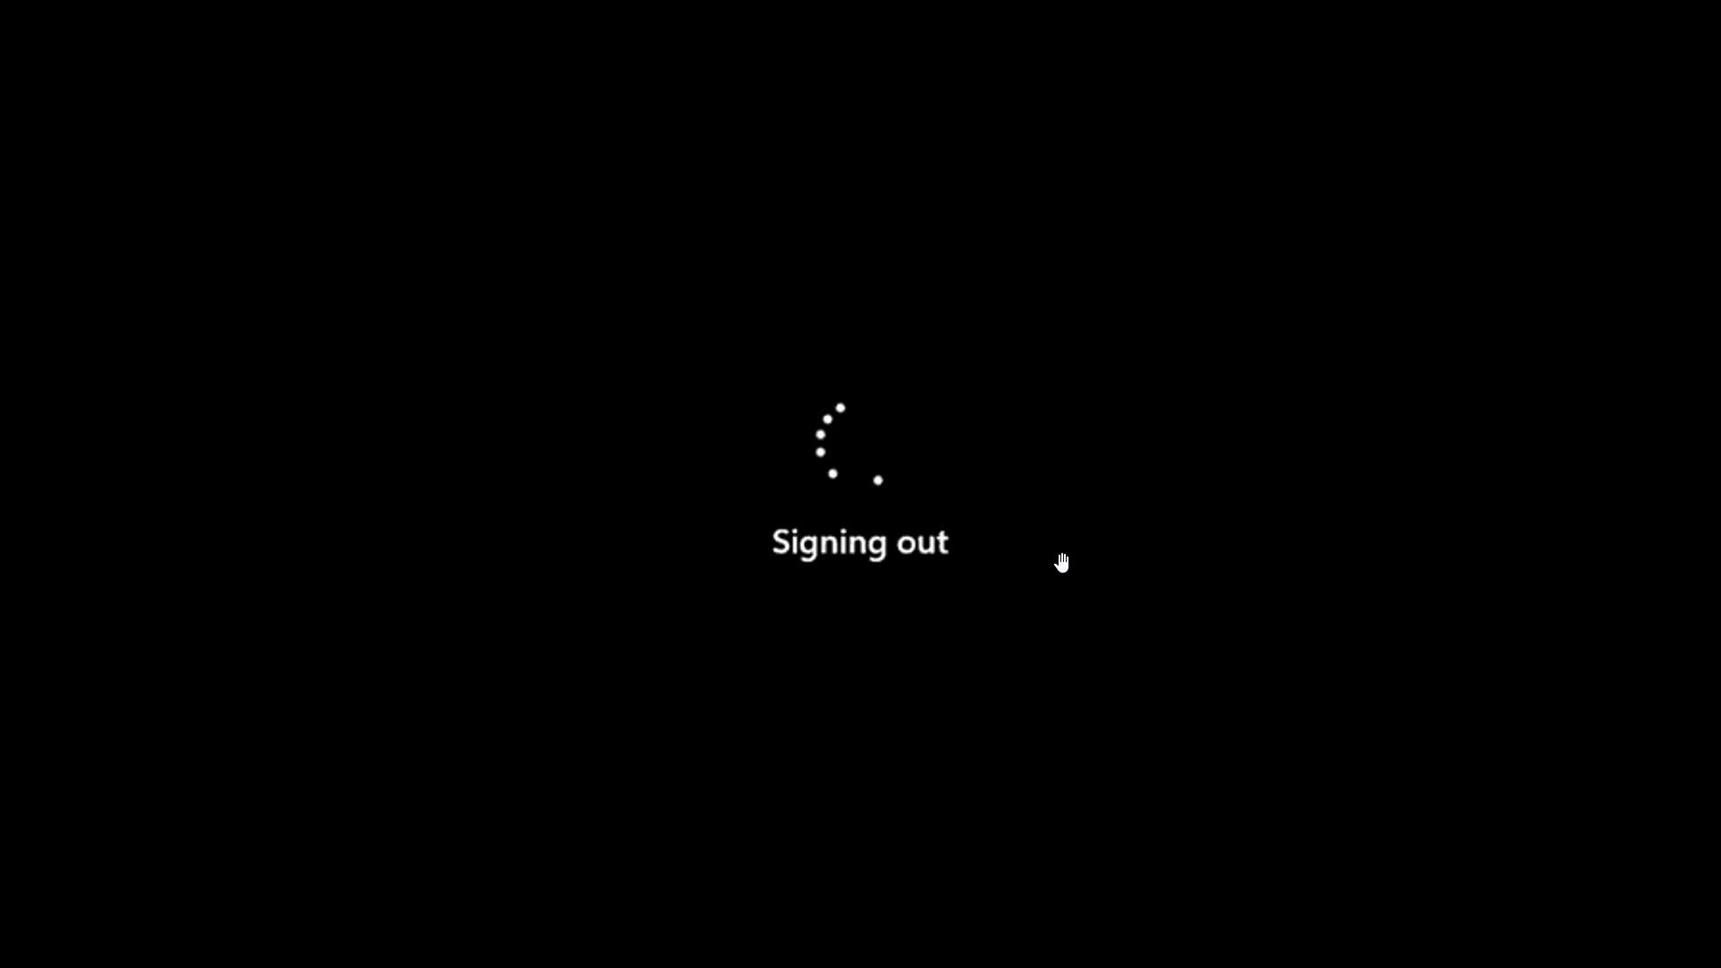
mouse_move(1126, 502)
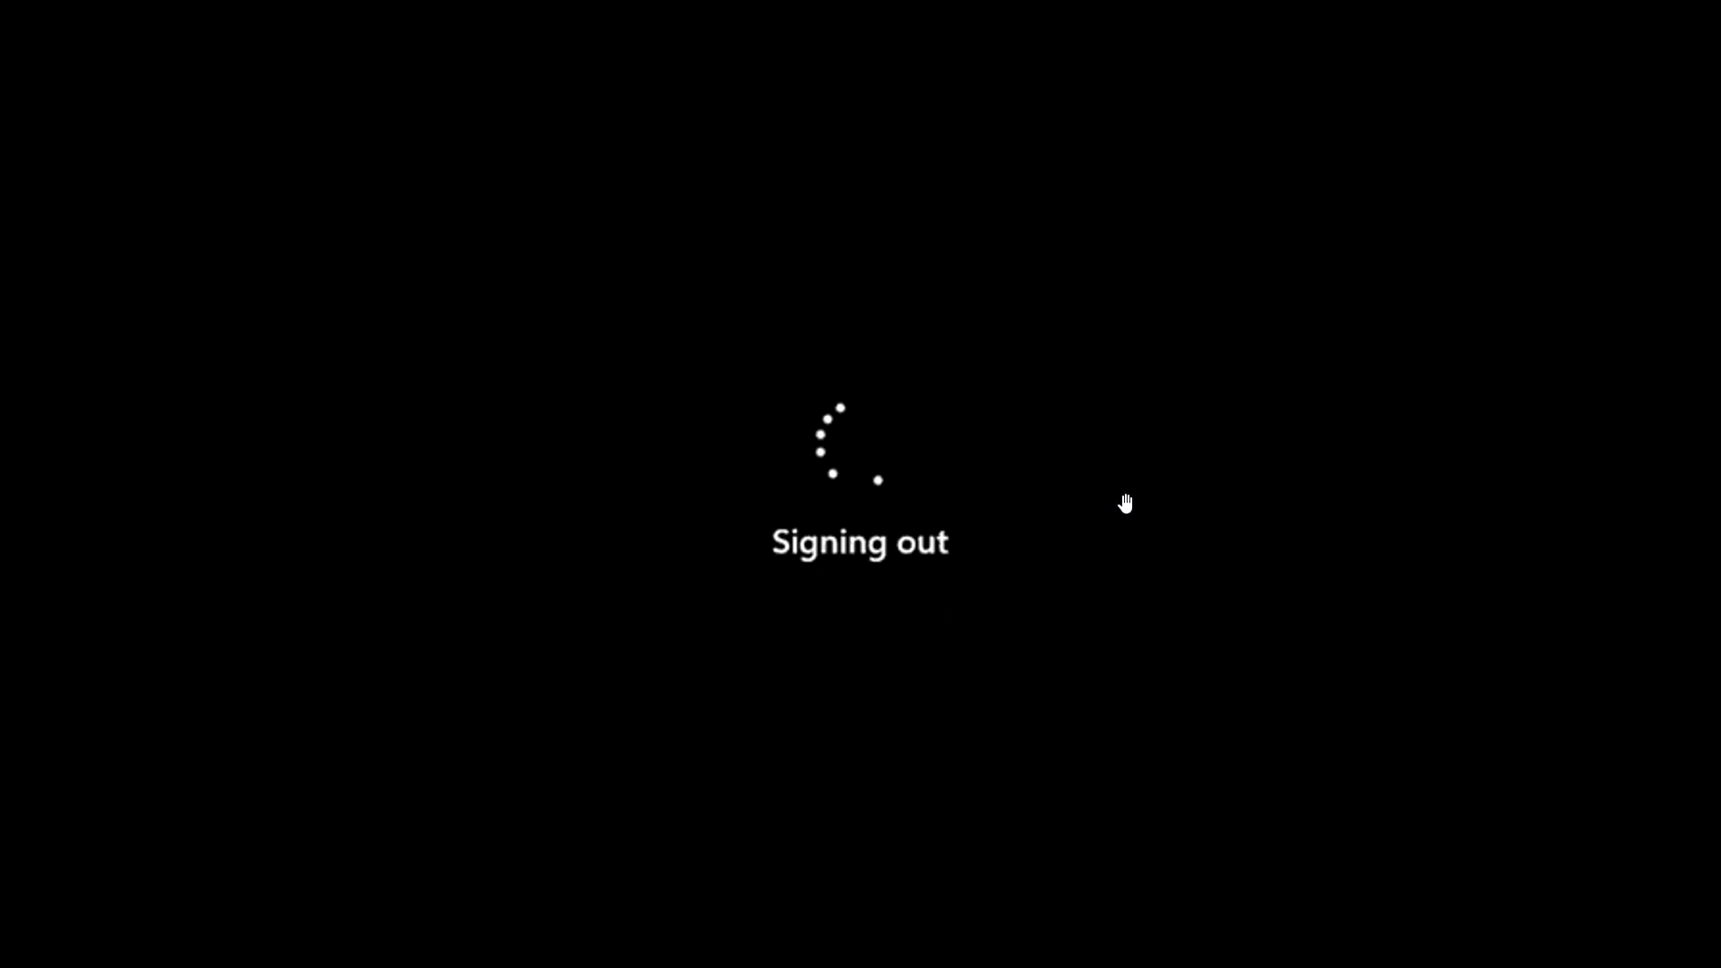
mouse_move(809, 353)
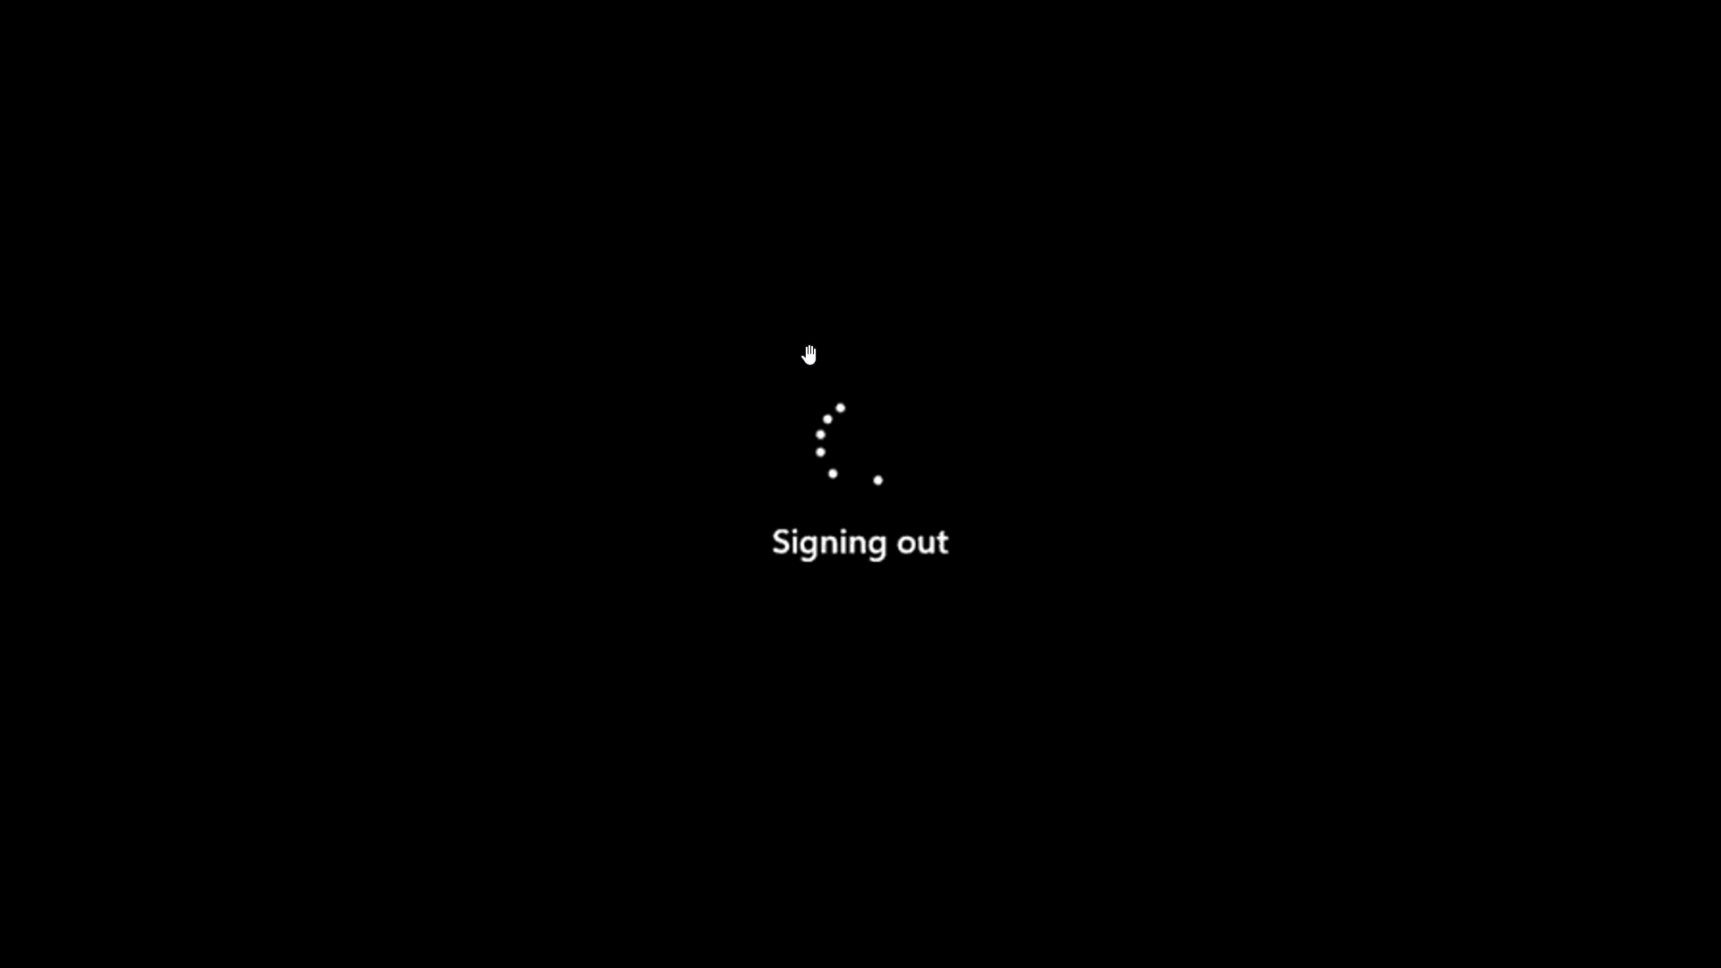
mouse_move(1244, 555)
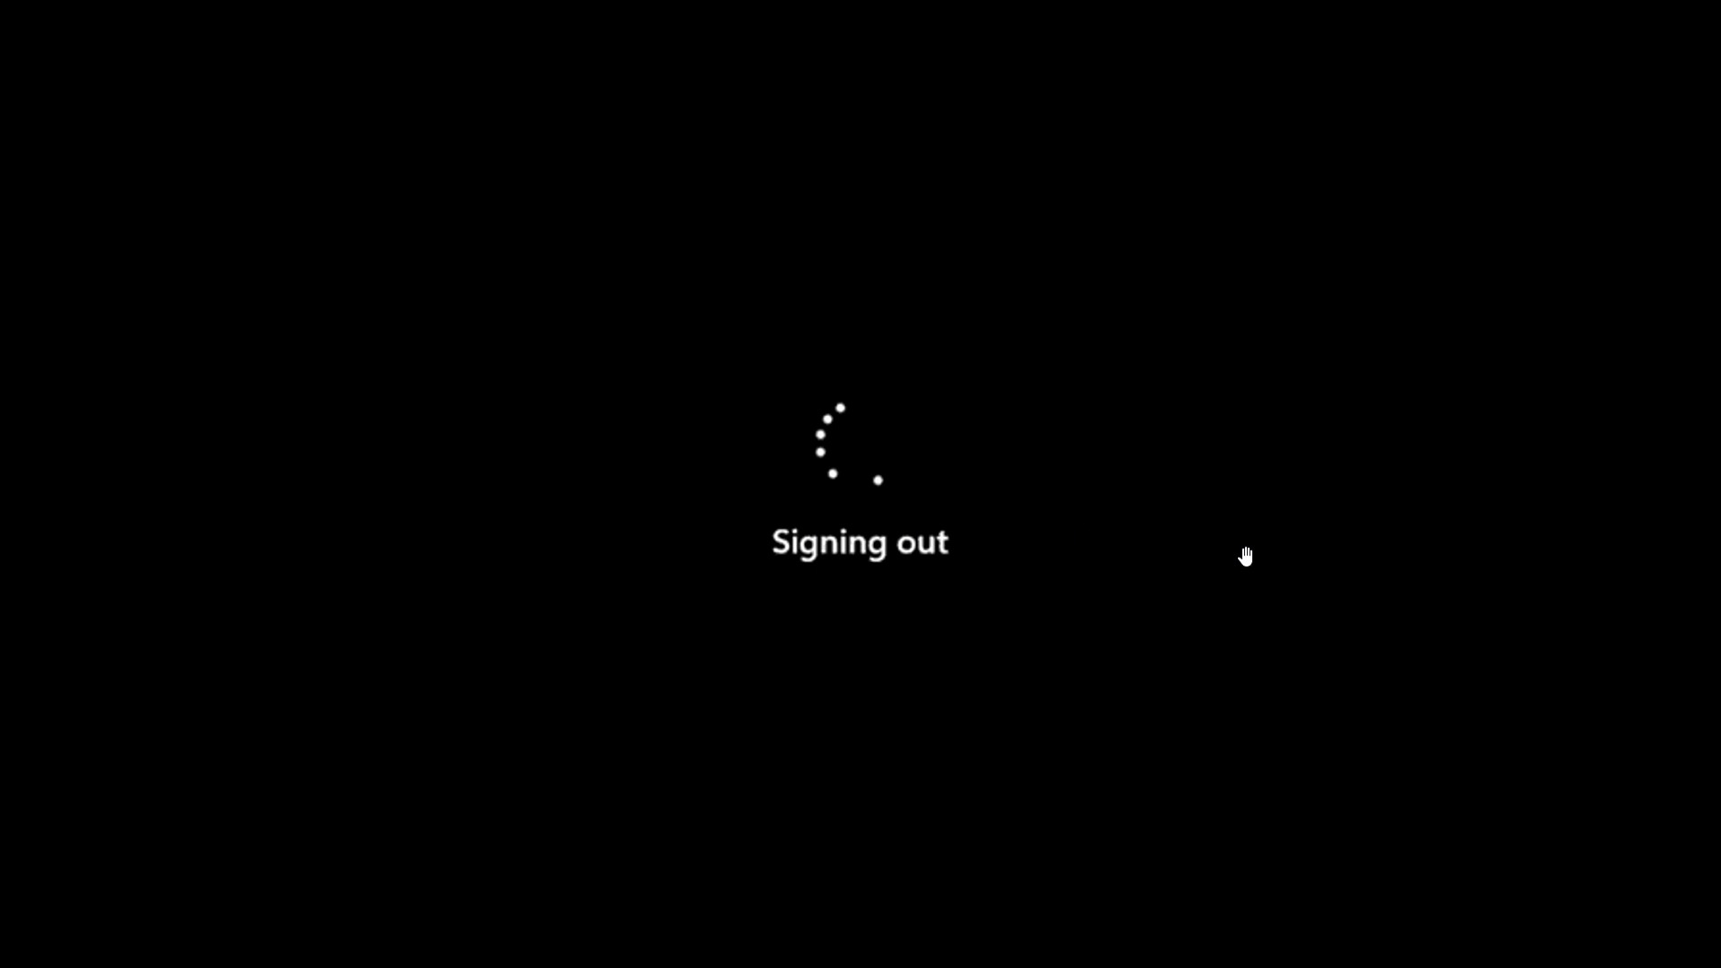
mouse_move(1149, 508)
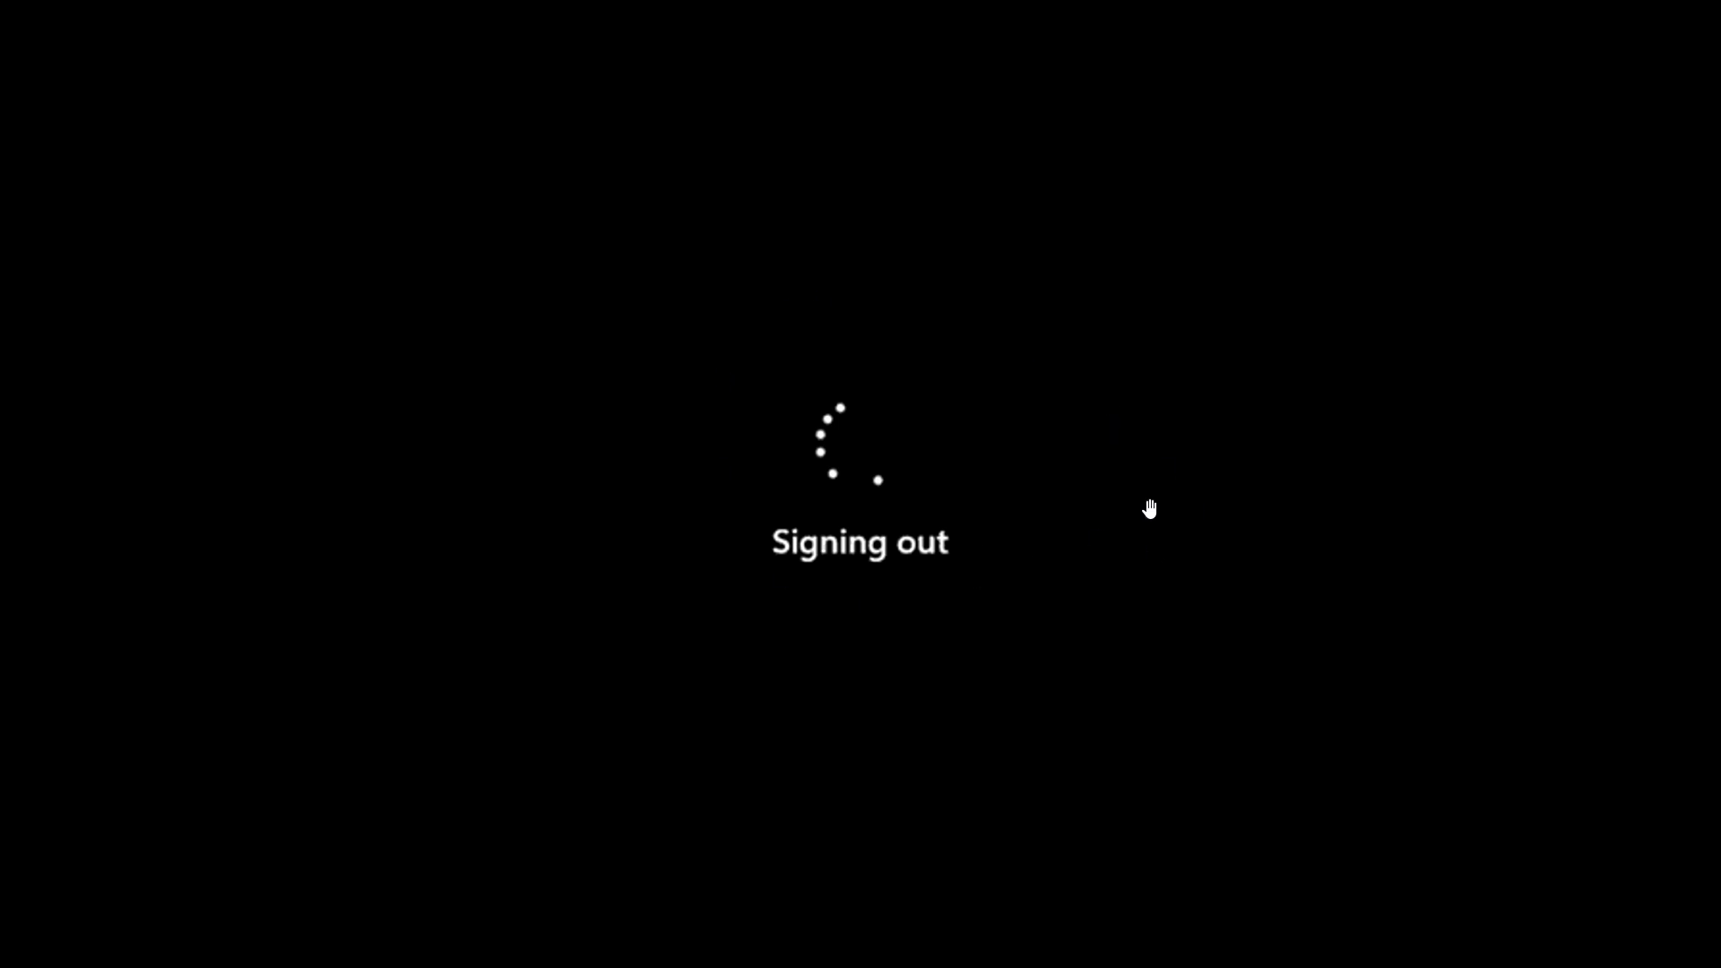